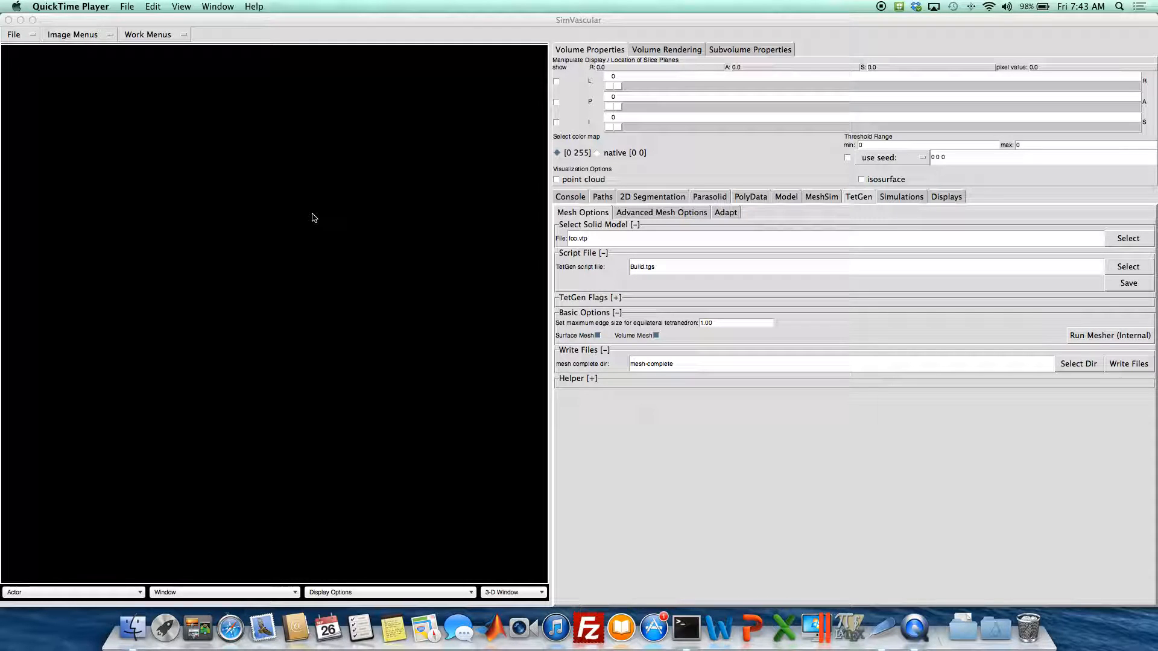
mouse_move(780, 223)
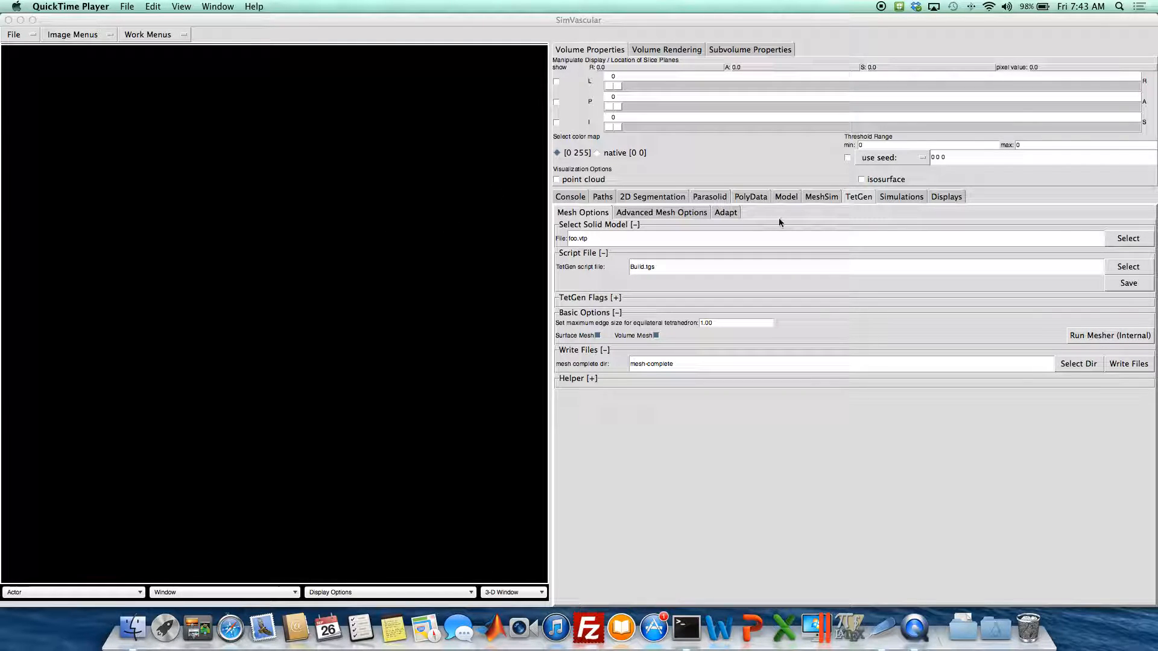
mouse_move(813, 68)
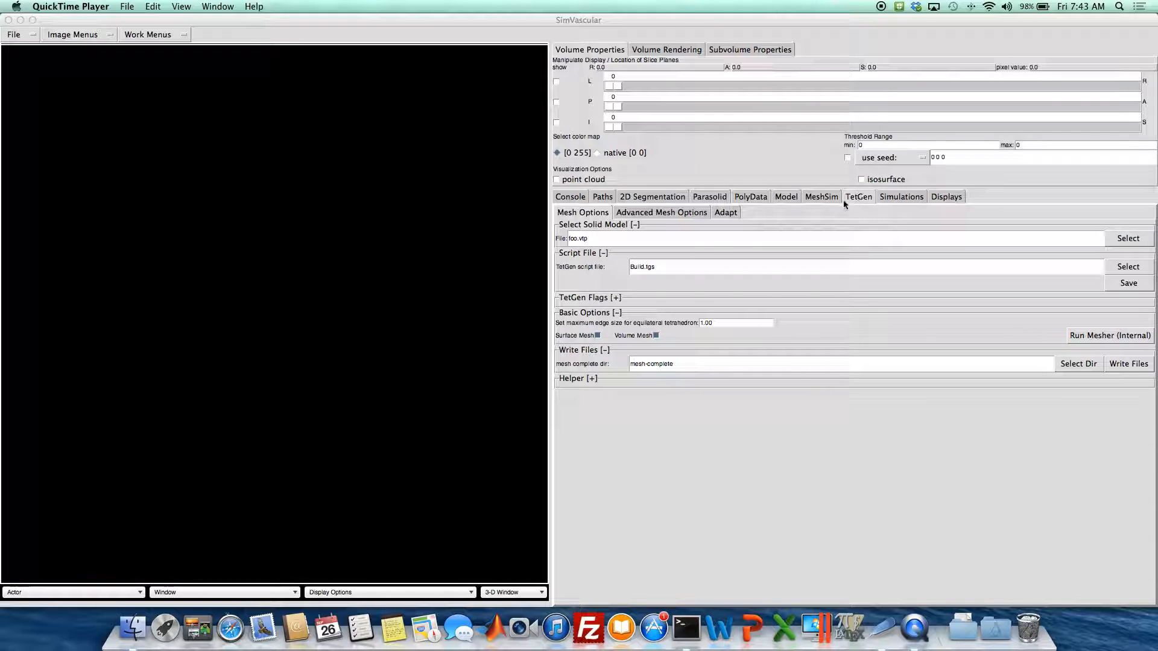
mouse_move(603, 233)
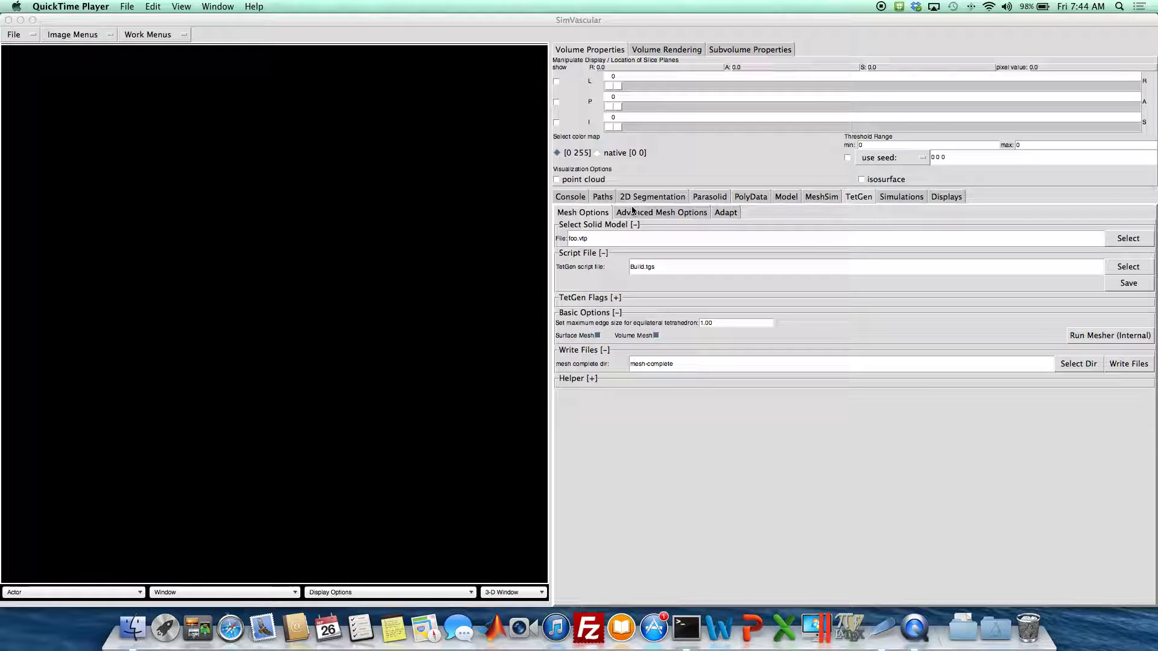
mouse_move(790, 240)
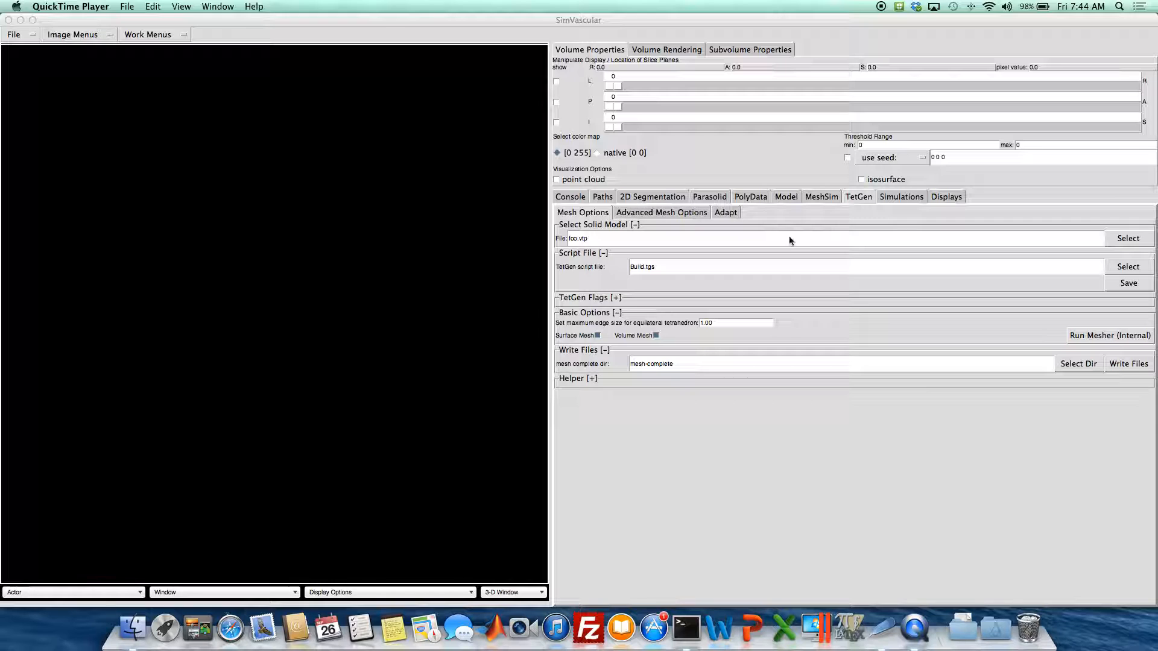
mouse_move(892, 192)
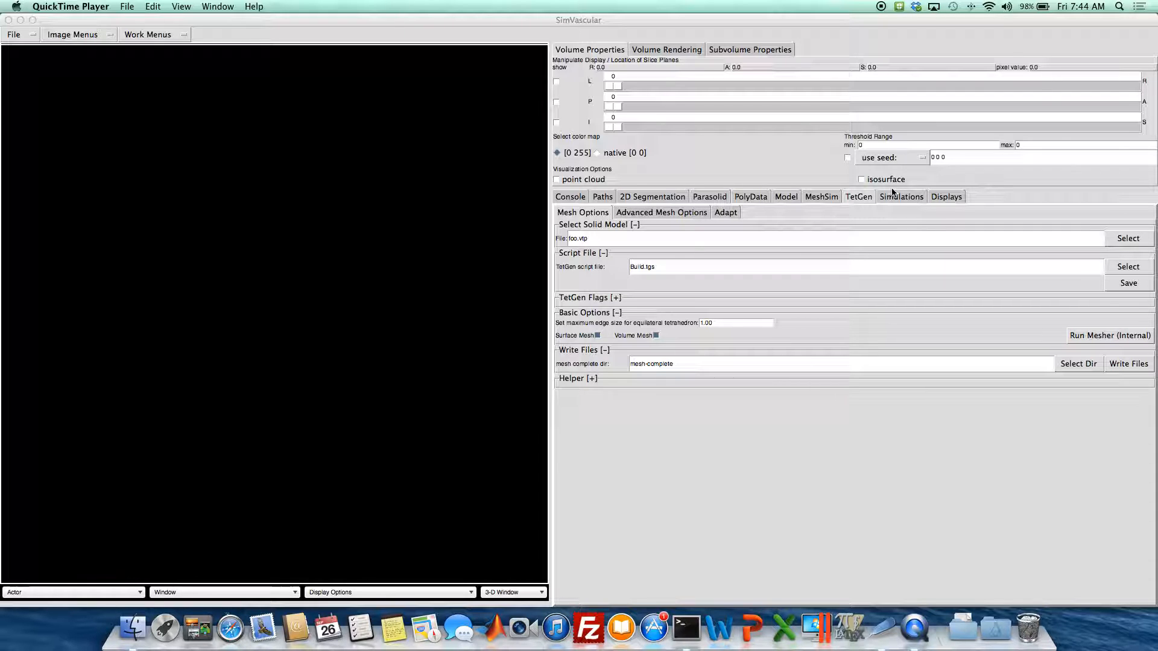
mouse_move(790, 223)
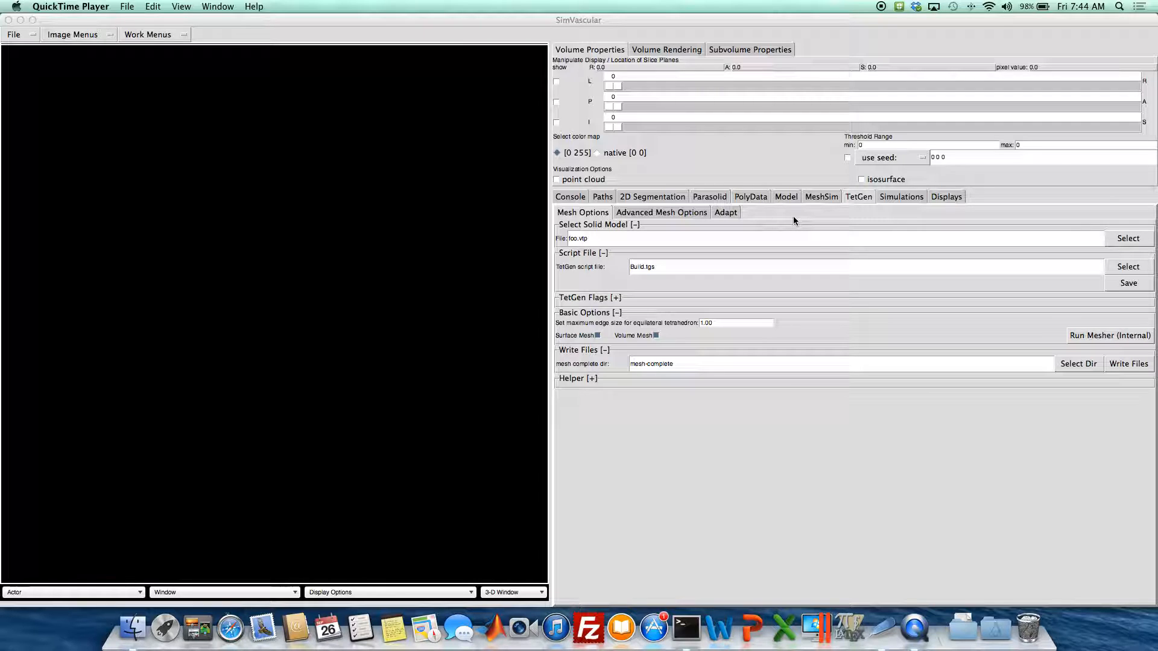
mouse_move(1079, 230)
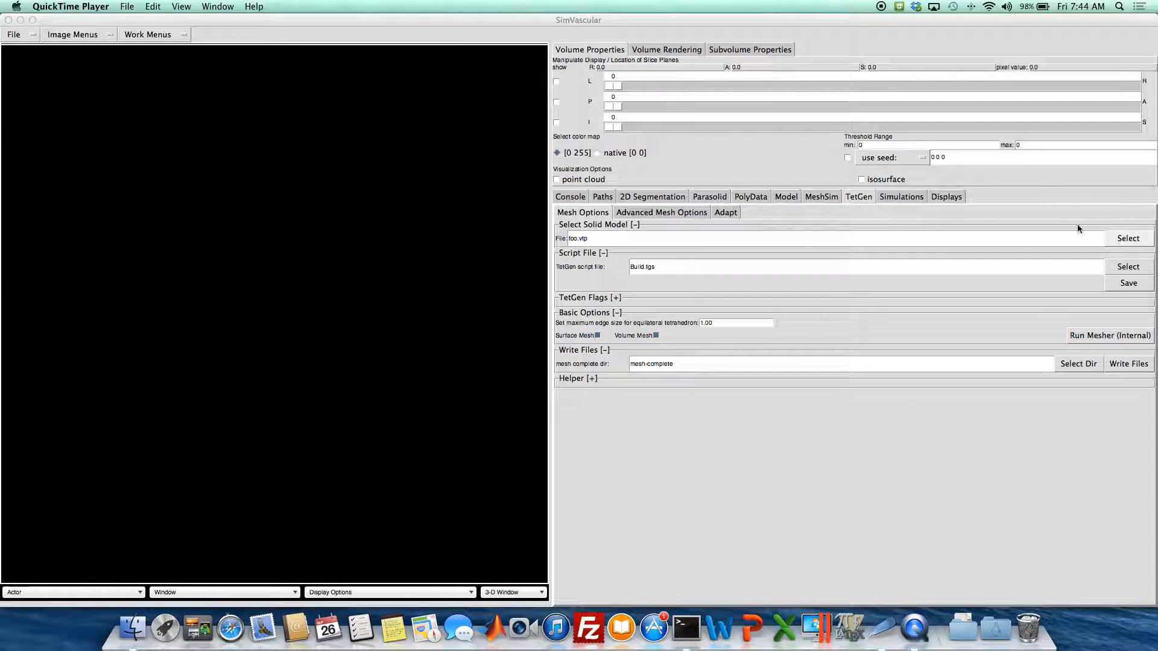
mouse_move(1117, 234)
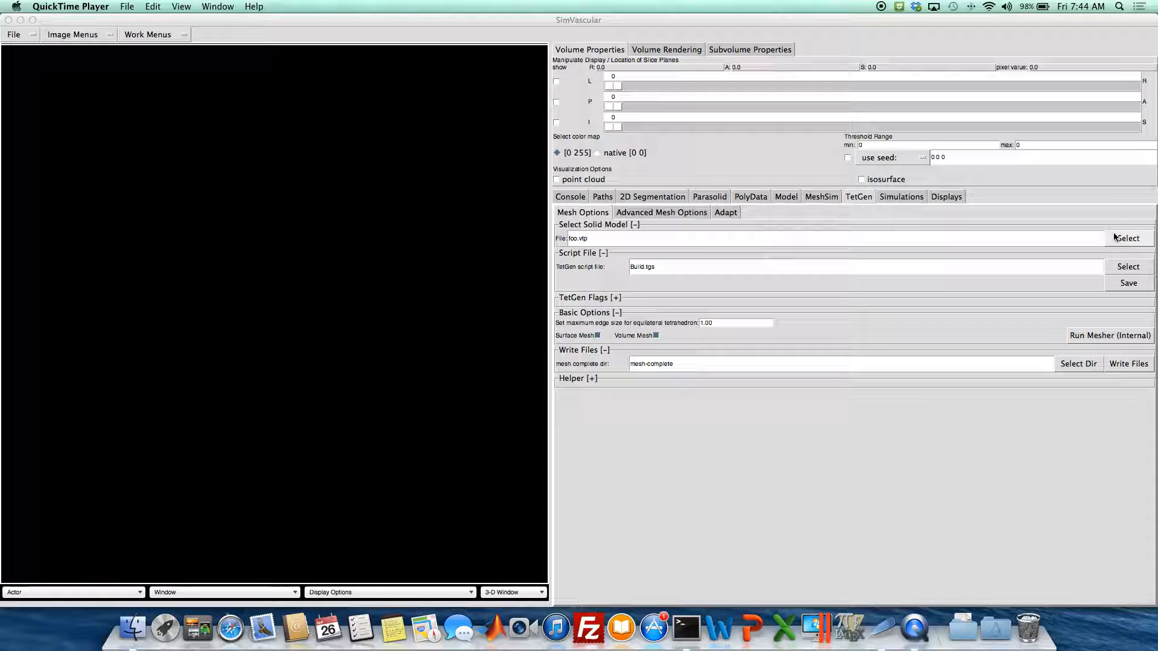
Load cylinder.vtp from TetGen/steady_cylinder as the solid model to mesh
click(1127, 237)
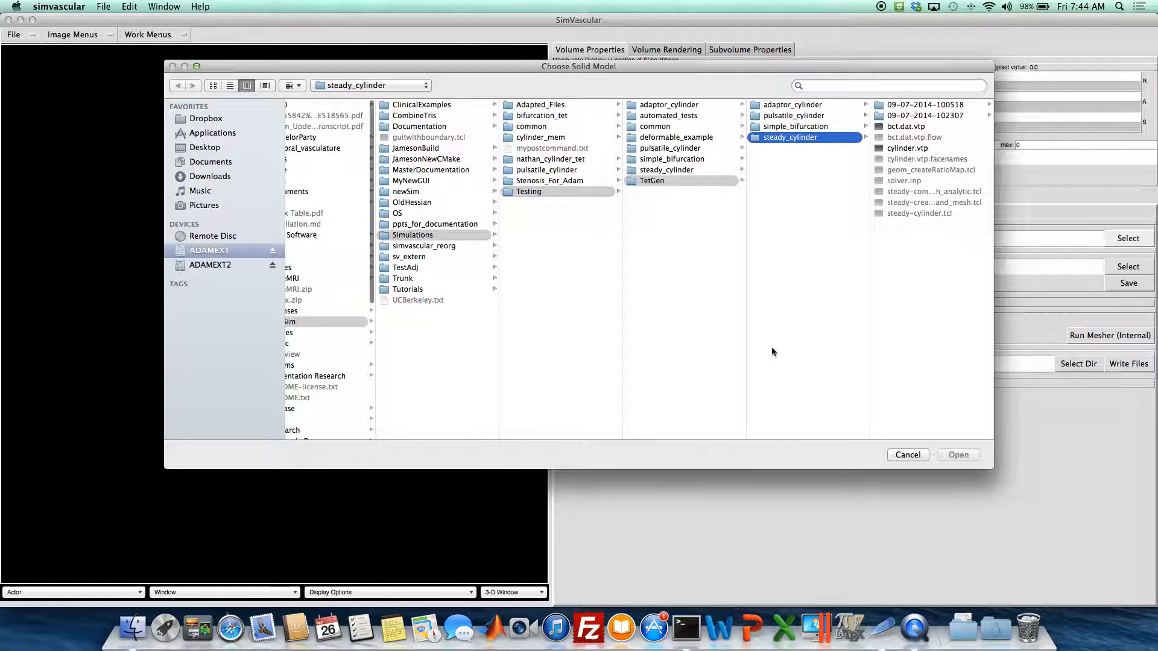
mouse_move(908, 461)
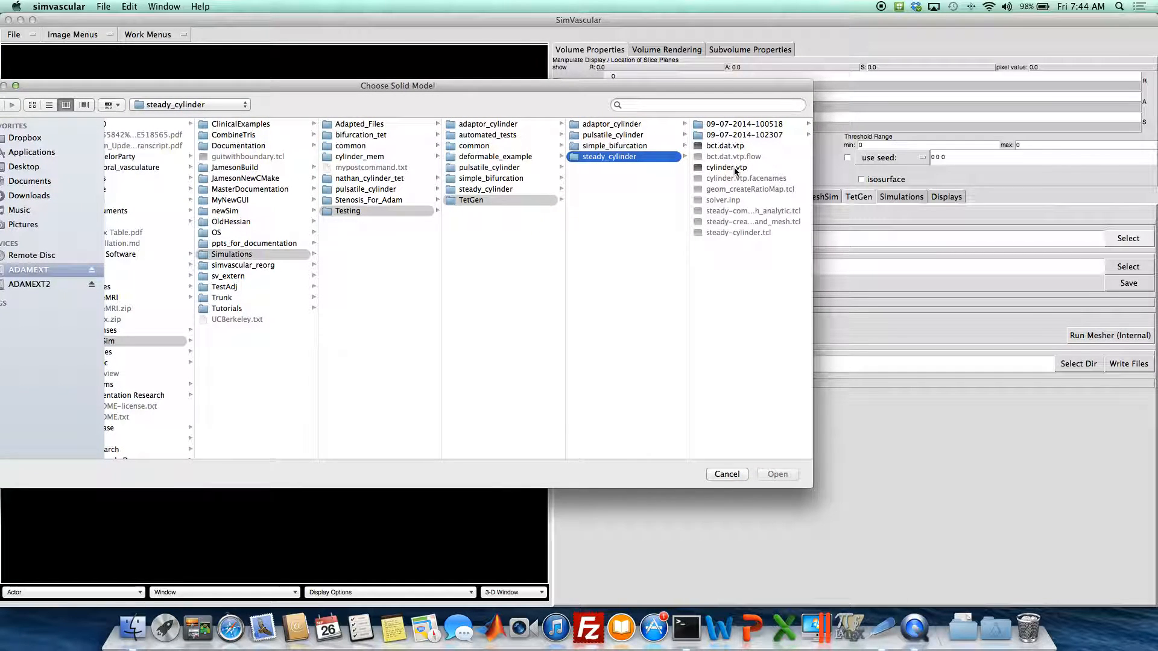
click(776, 474)
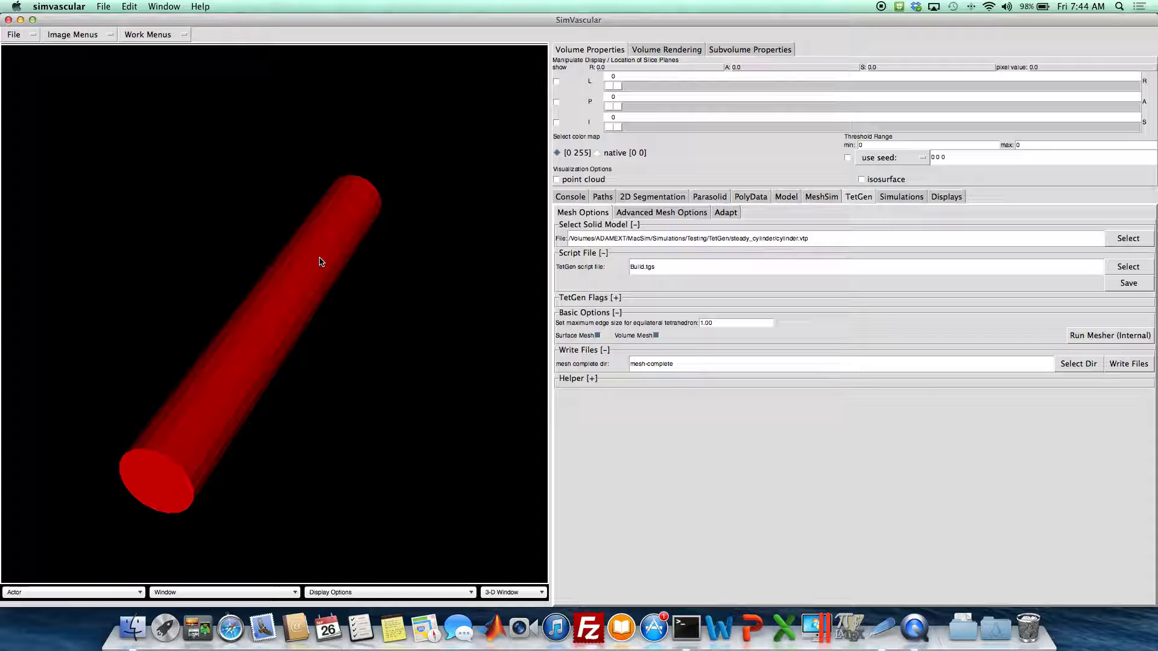
mouse_move(523, 294)
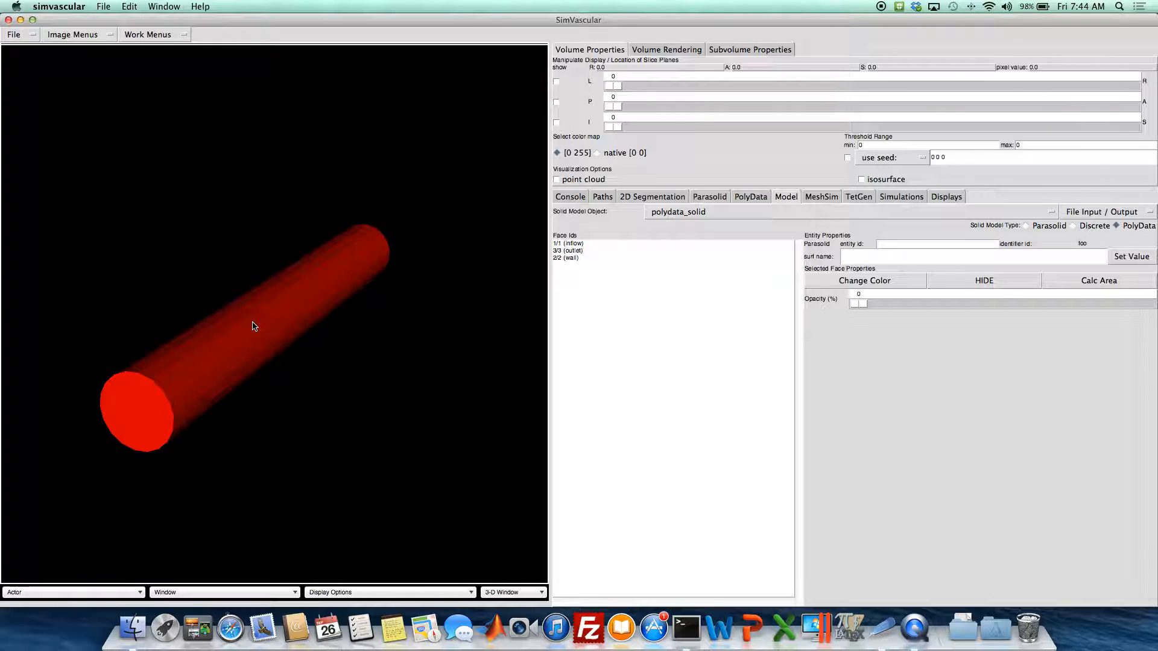
Select the inflow face, calculate its area (12.312748), and dismiss the result
click(569, 243)
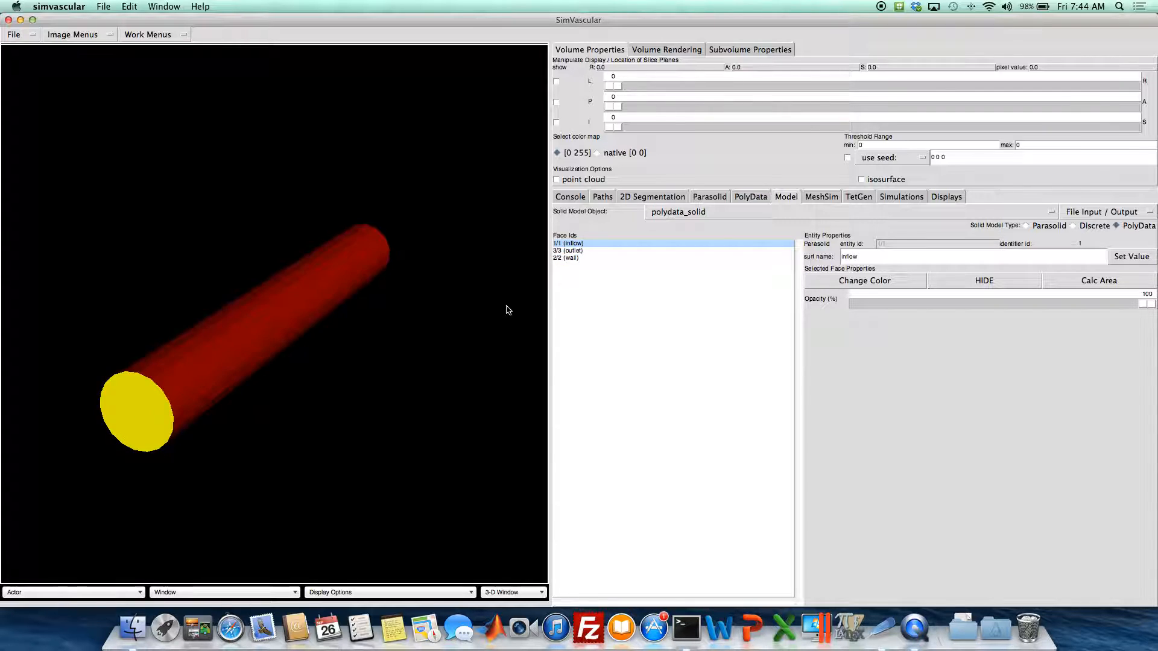
click(567, 250)
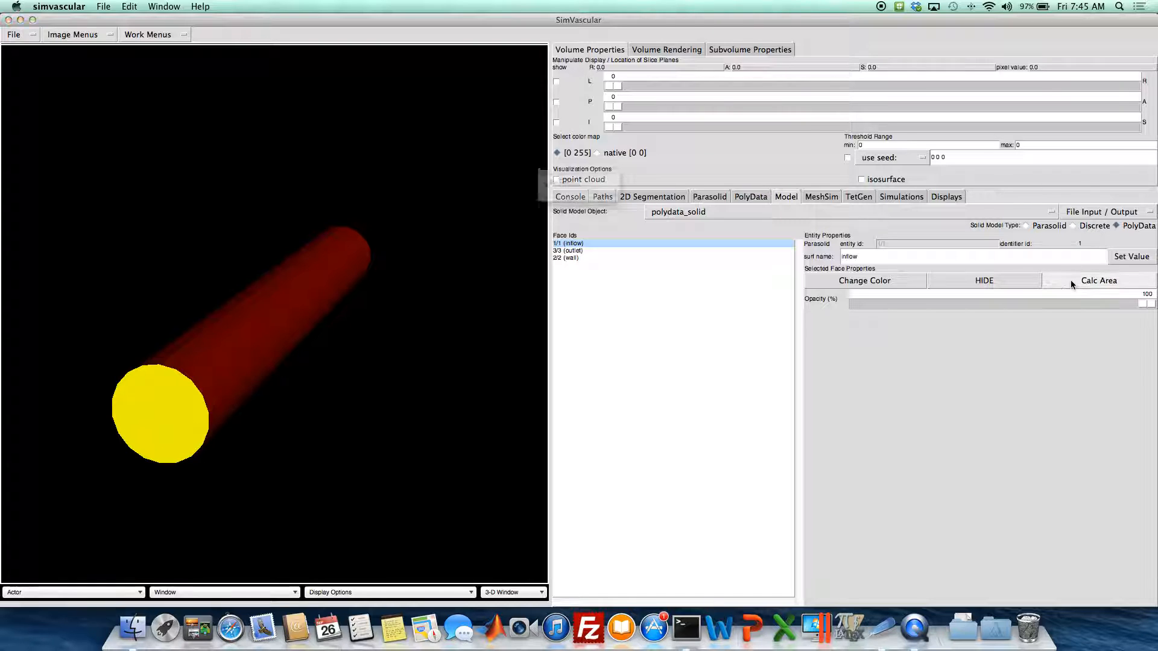
click(1098, 281)
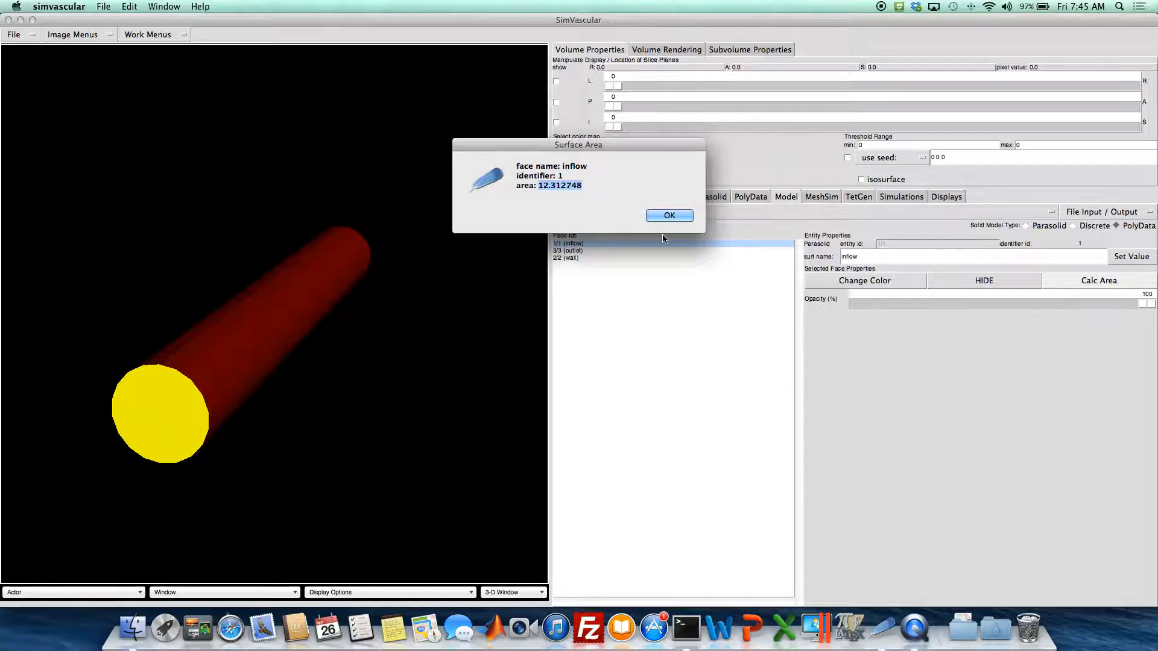
click(668, 214)
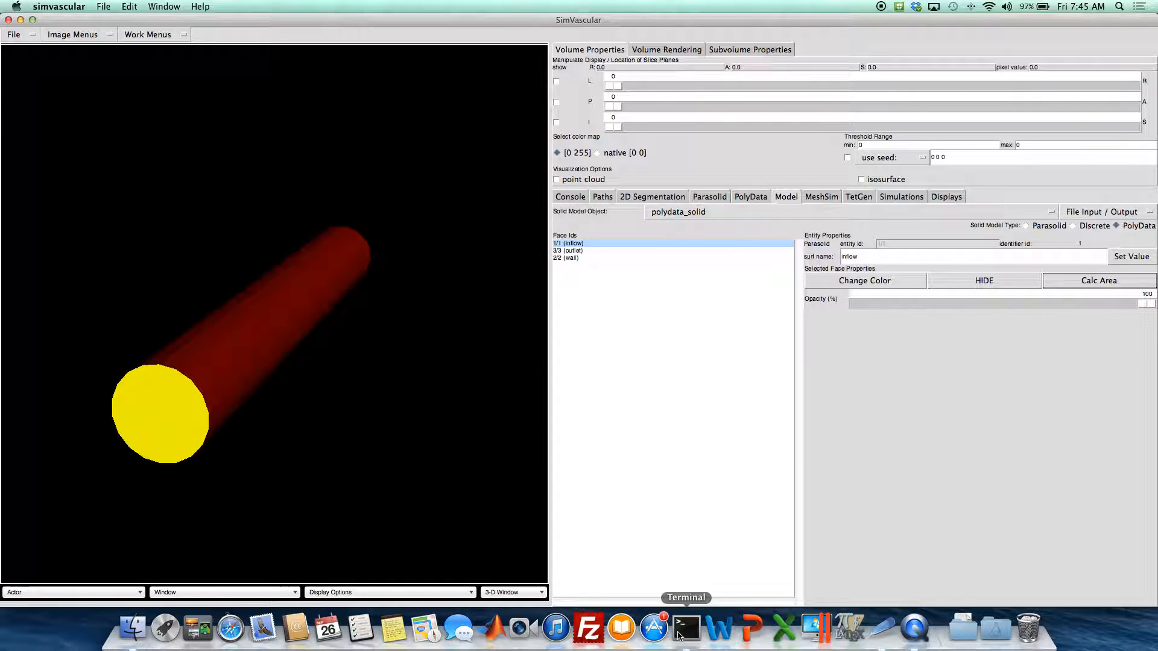
In the bc calculator, derive the diameter 3.95 from area 12.3 via sqrt(12.3/3.14)×2
click(684, 629)
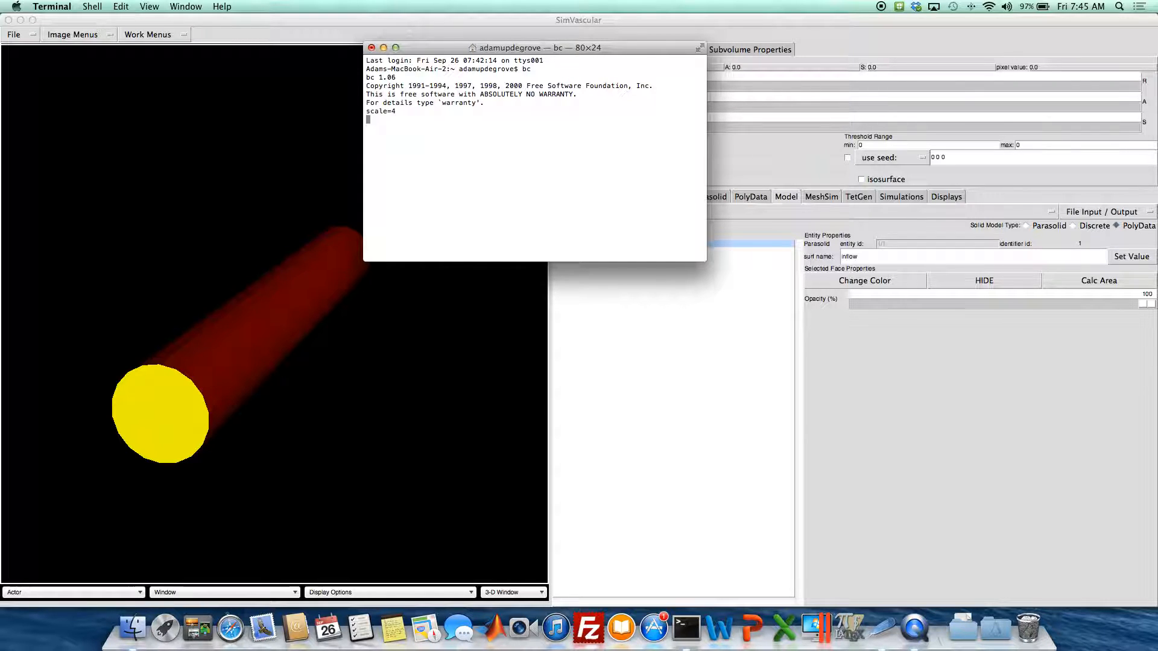
text(12.3/3.14)
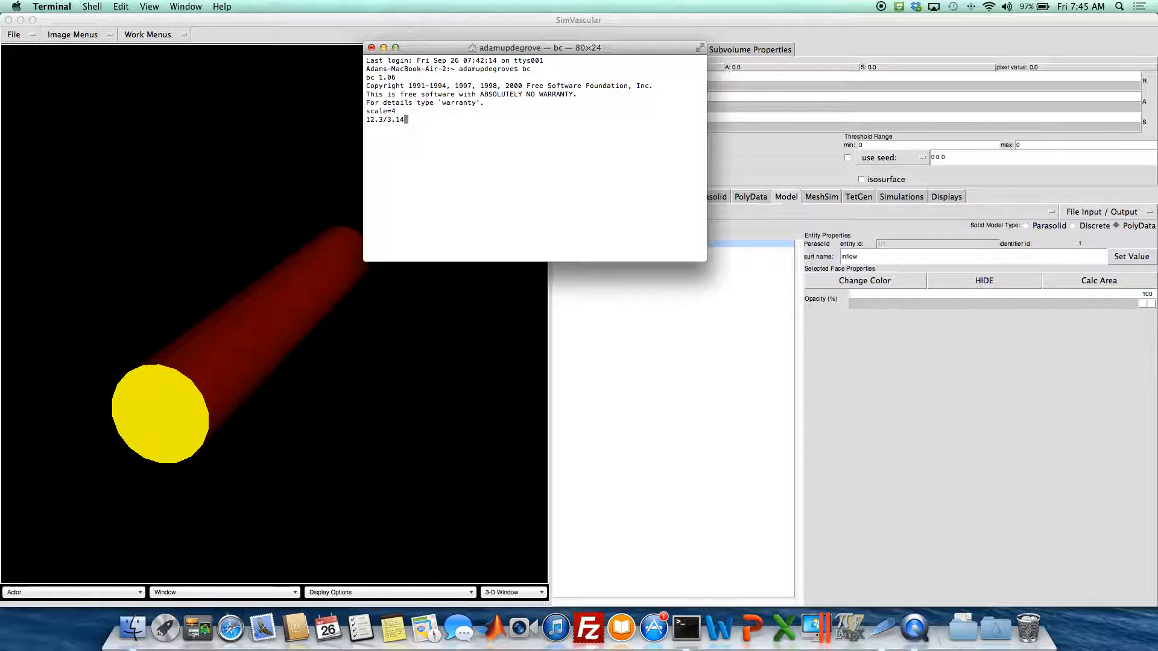
key(Return)
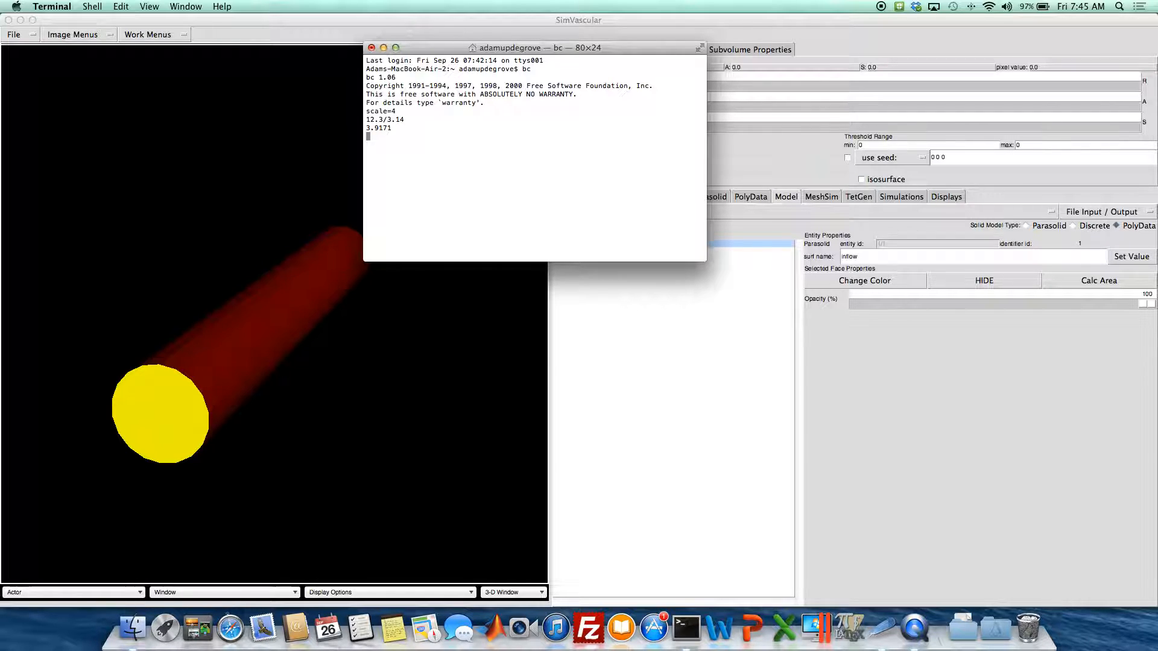
text(sqrt()
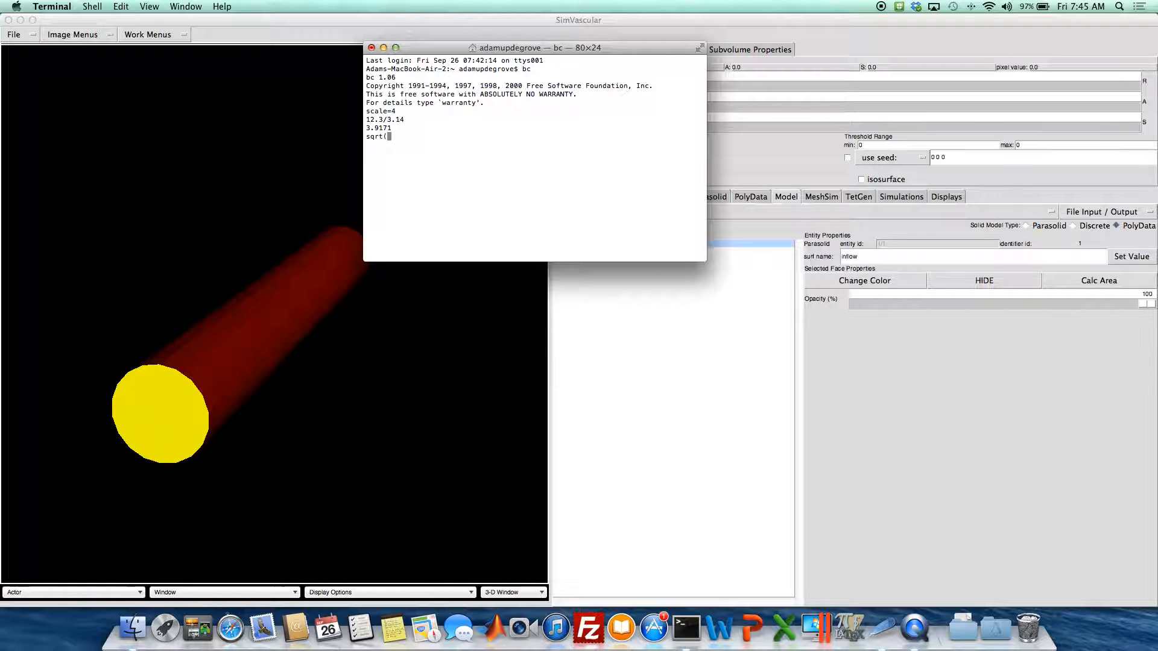
text(3.)
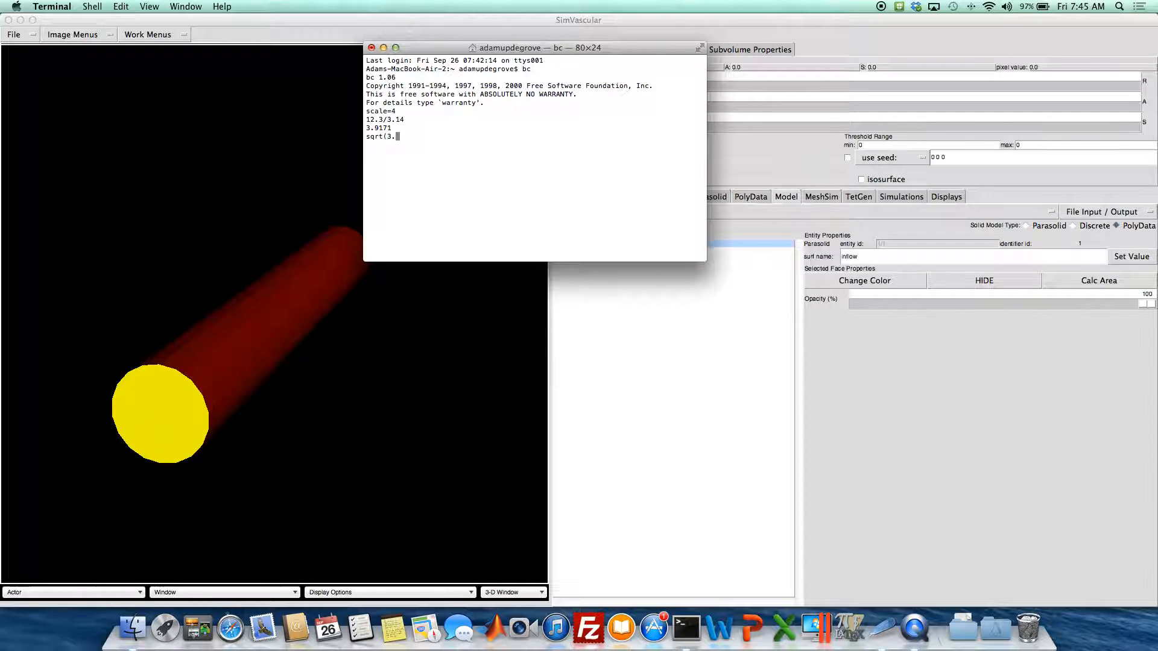
text(9171)
text(1.)
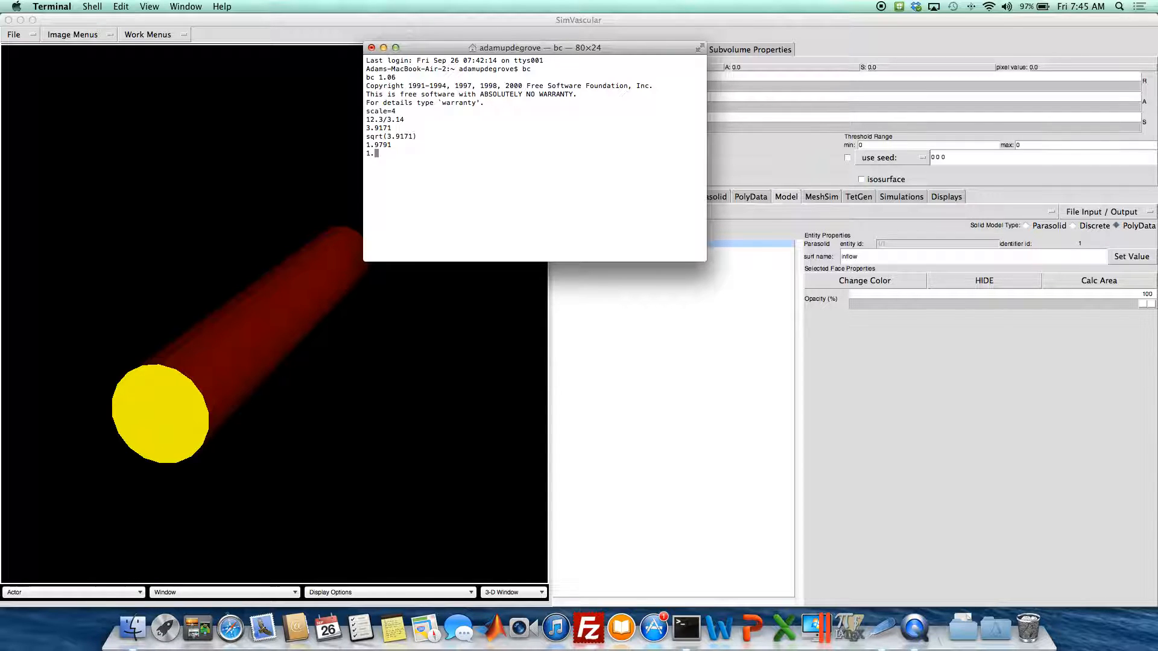
text(97)
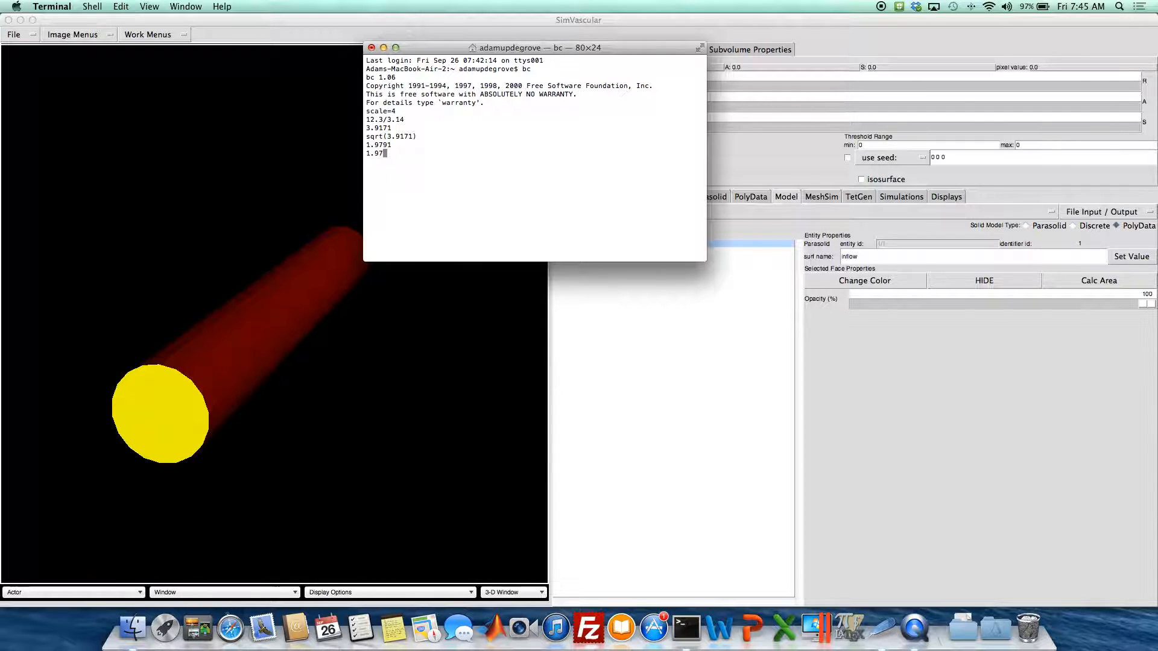
key(Return)
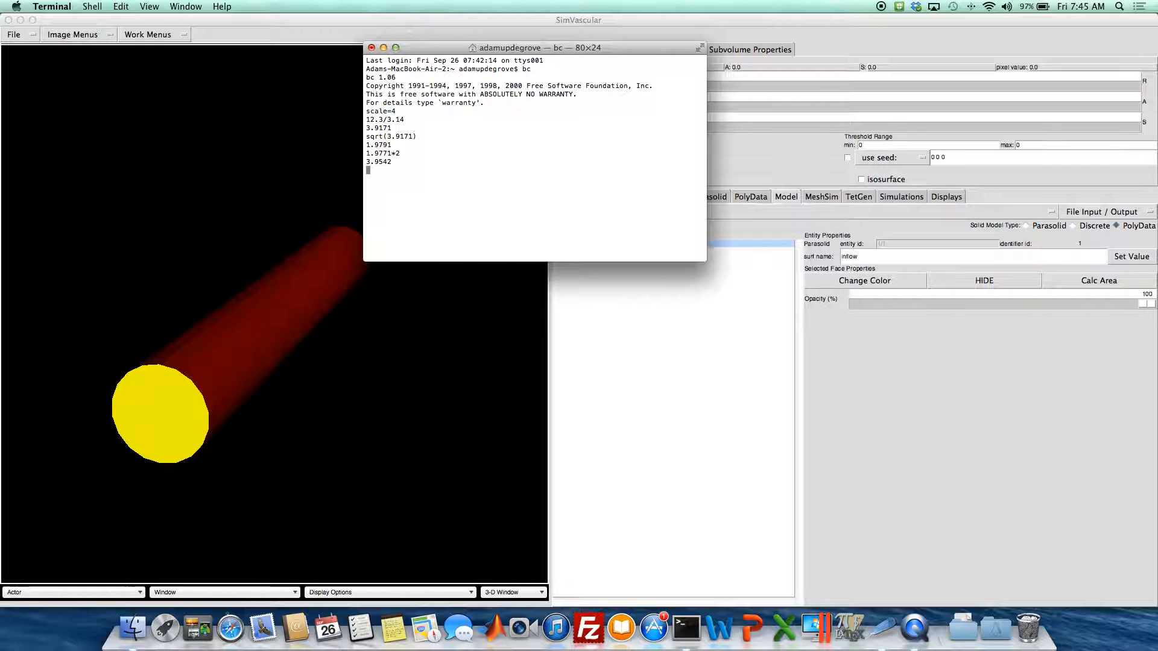
Divide the 3.95 diameter by eight to get an edge size of about 0.49
text(3.9542/)
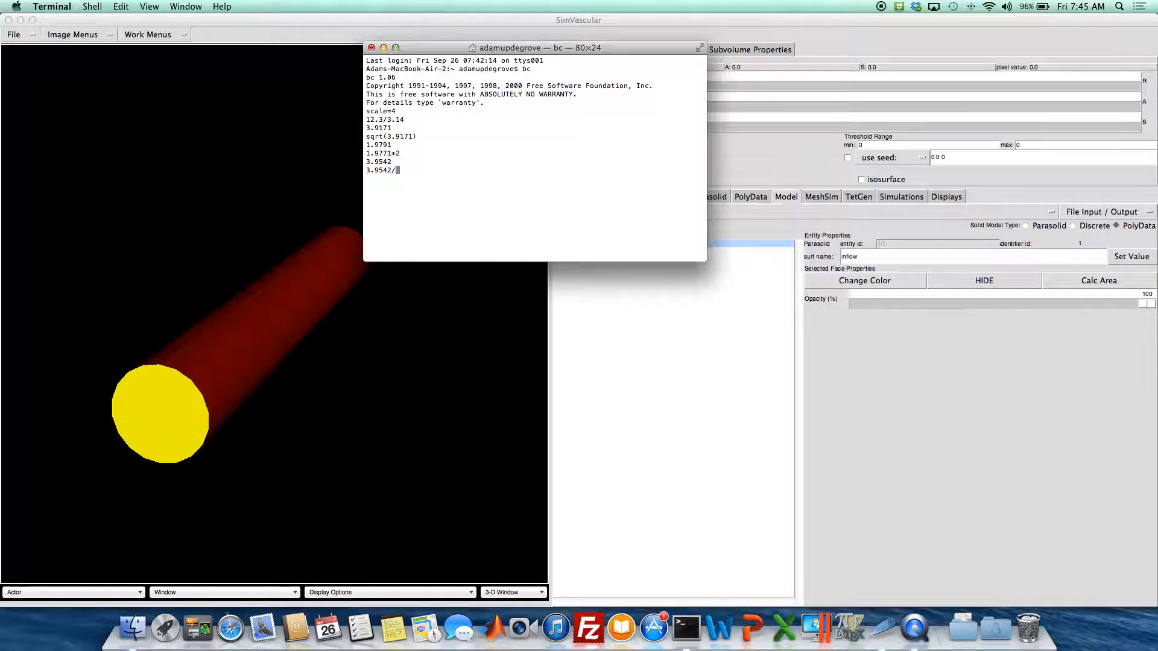
key(Return)
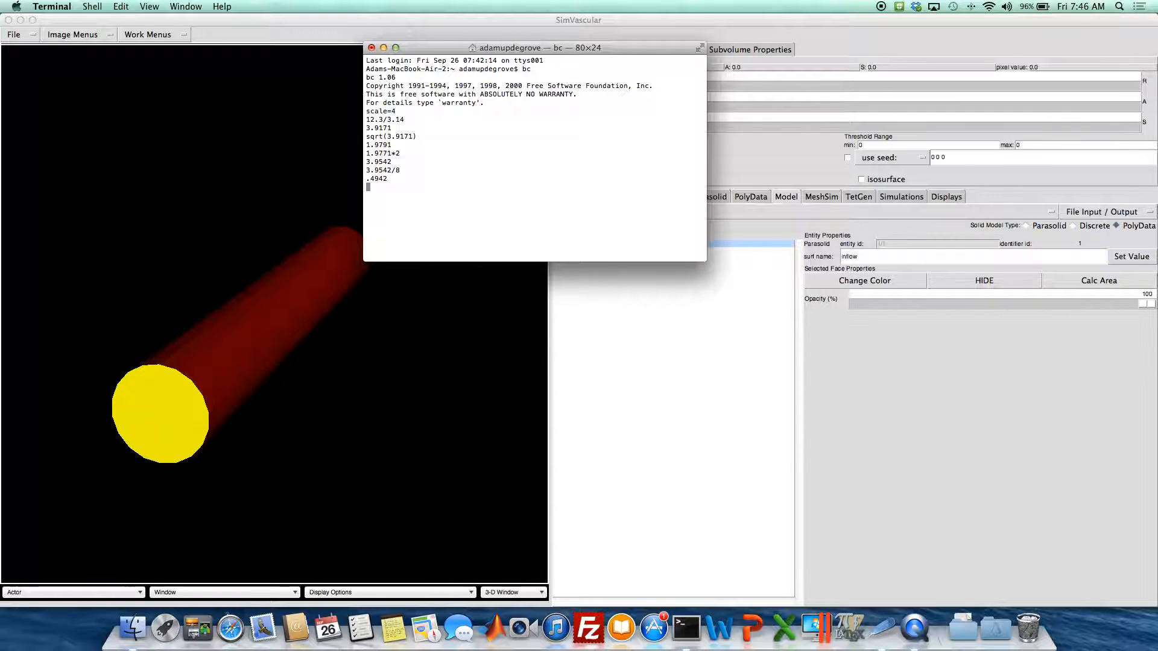
click(371, 47)
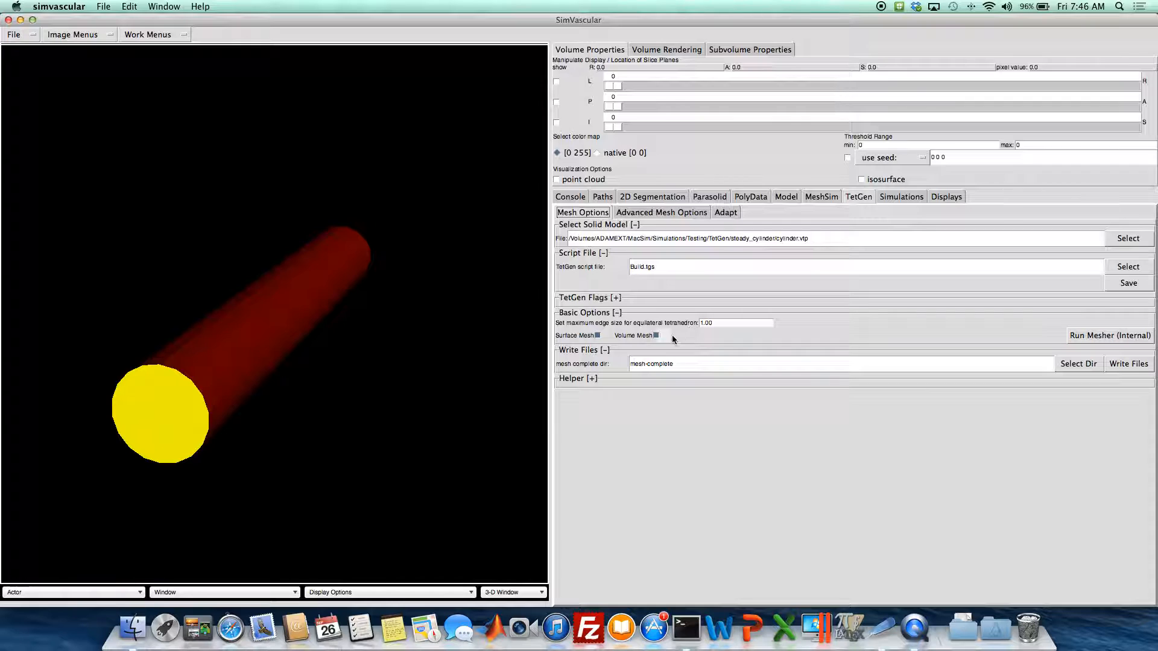
Replace the maximum tetrahedron edge size 1.00 with 0.5 for surface-only meshing
triple_click(738, 323)
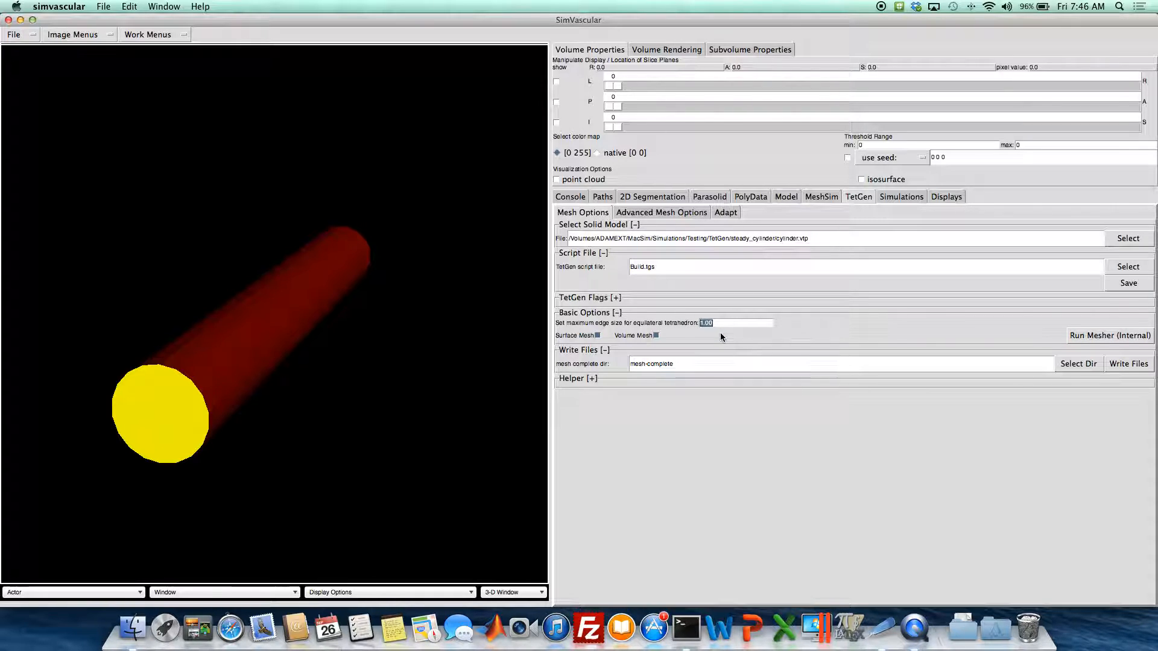
text(0.5)
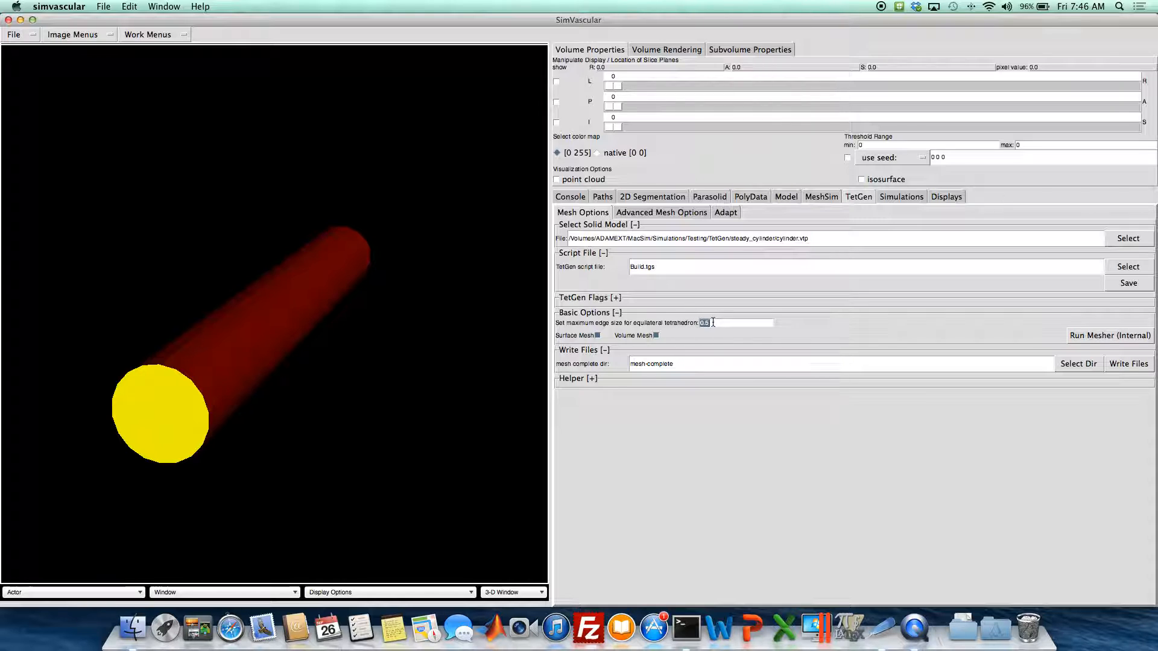
text(0.5)
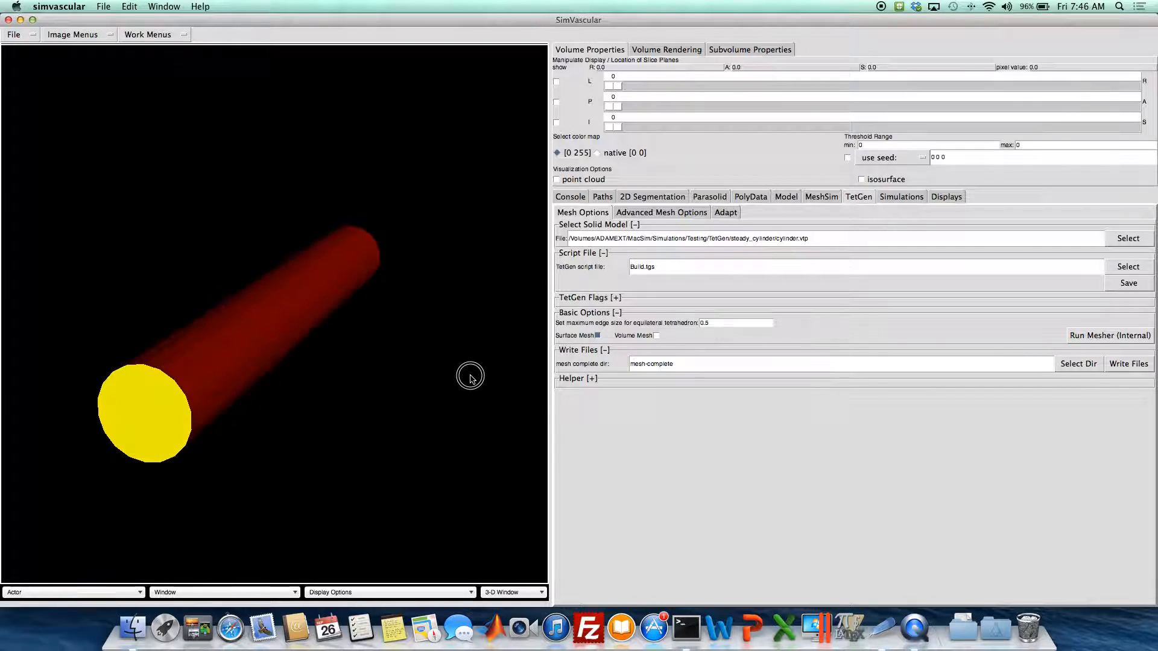
mouse_move(1110, 336)
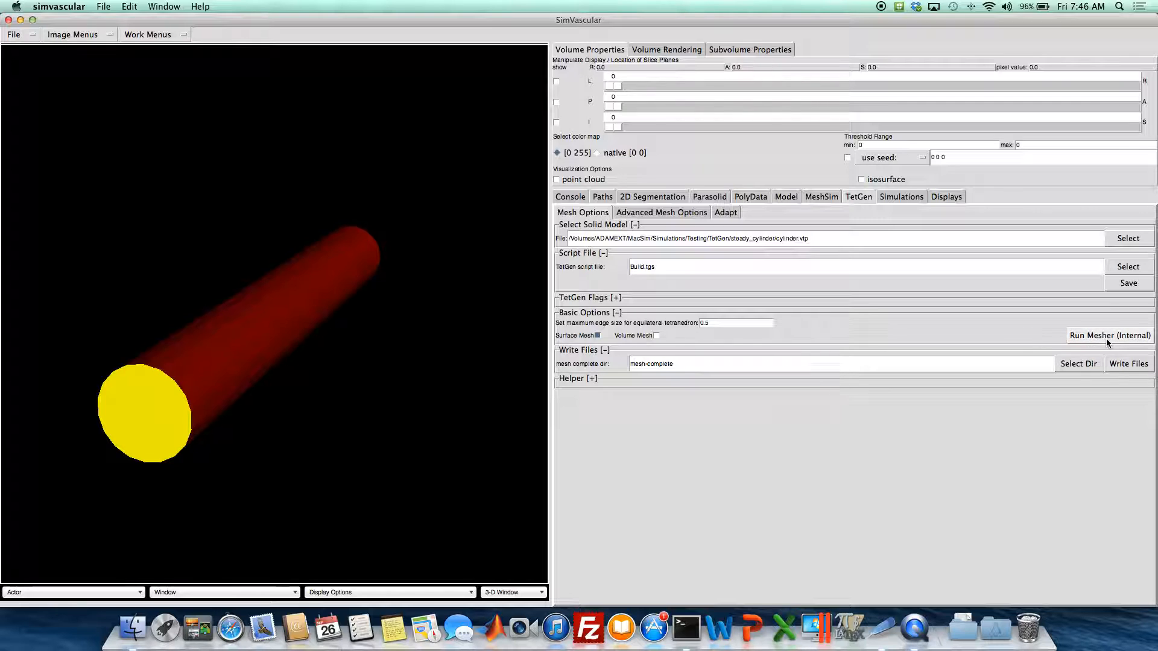
Run the internal mesher, confirm, and dismiss the statistics showing 2799 nodes and 5594 faces
click(1109, 336)
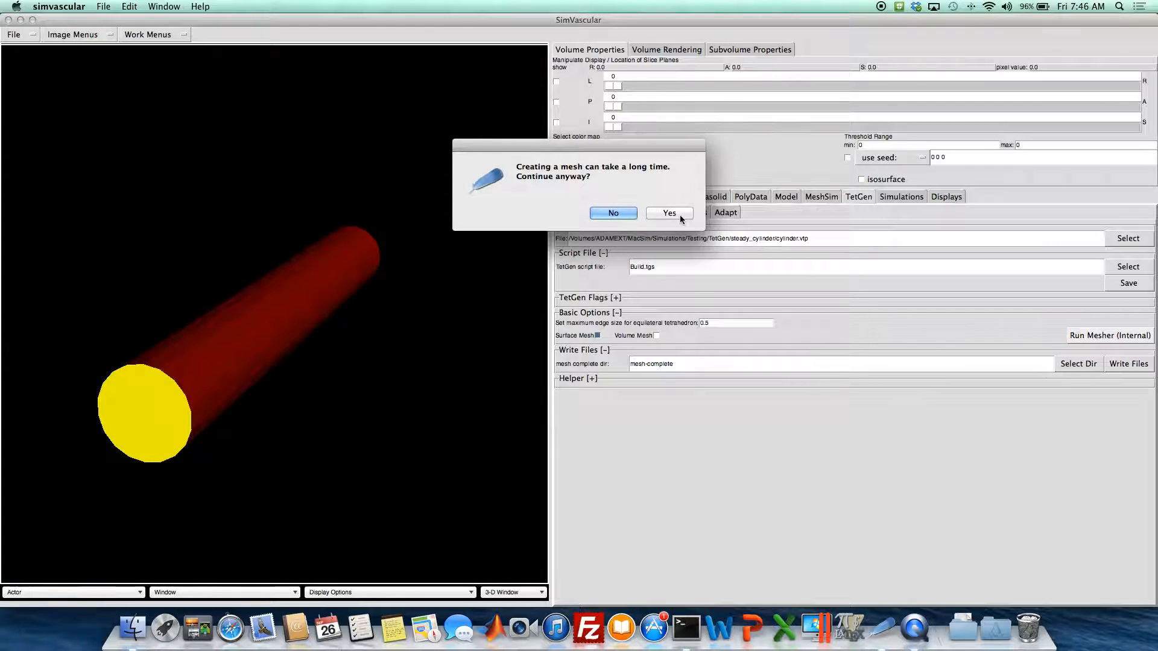
click(668, 213)
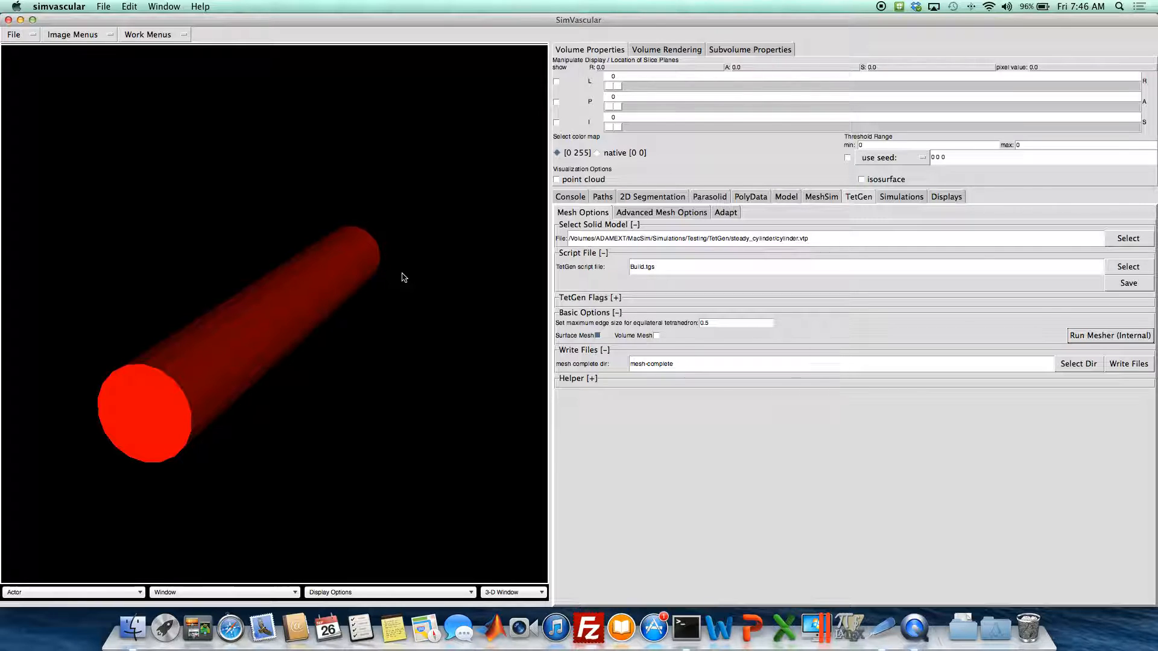
click(1110, 336)
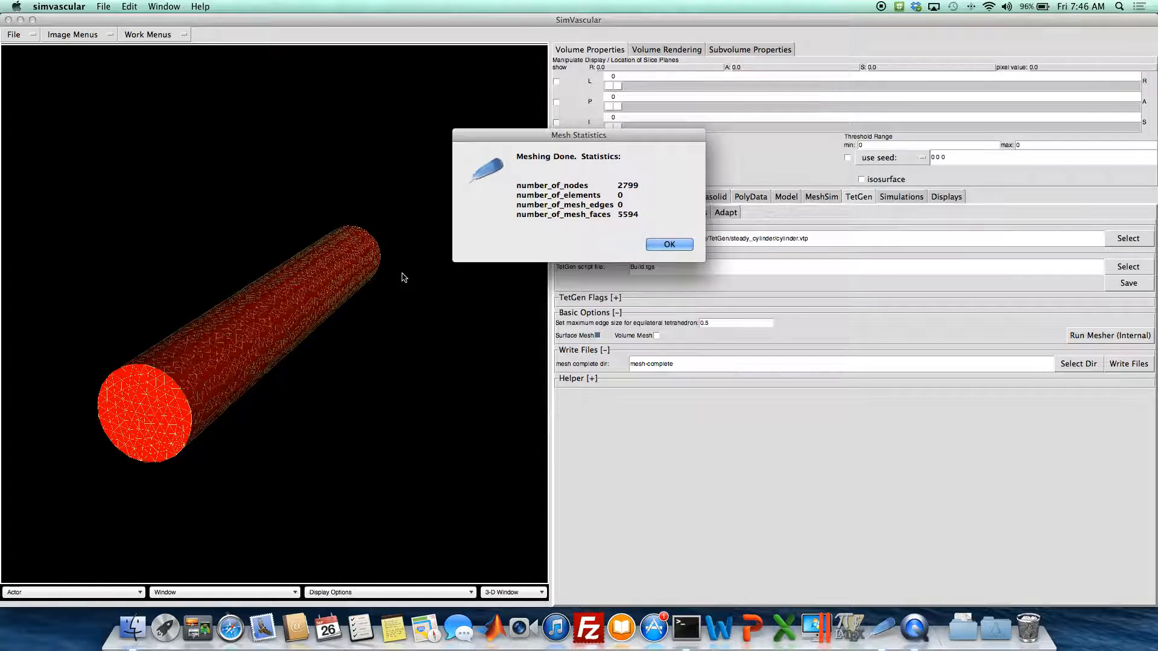
mouse_move(624, 194)
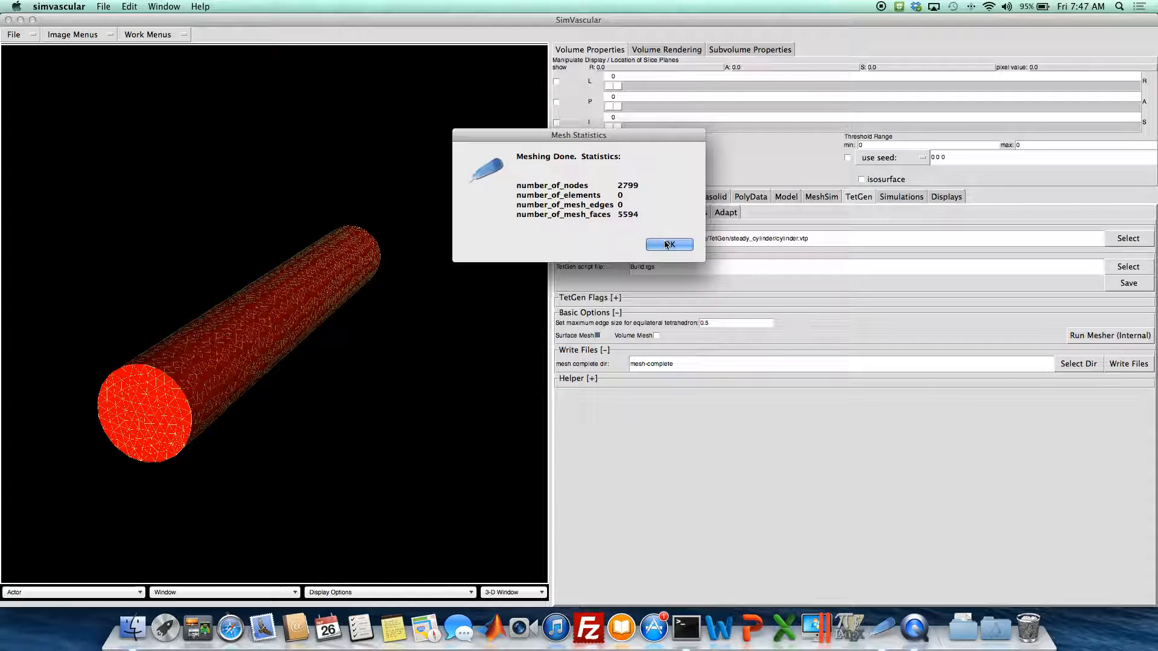
click(668, 245)
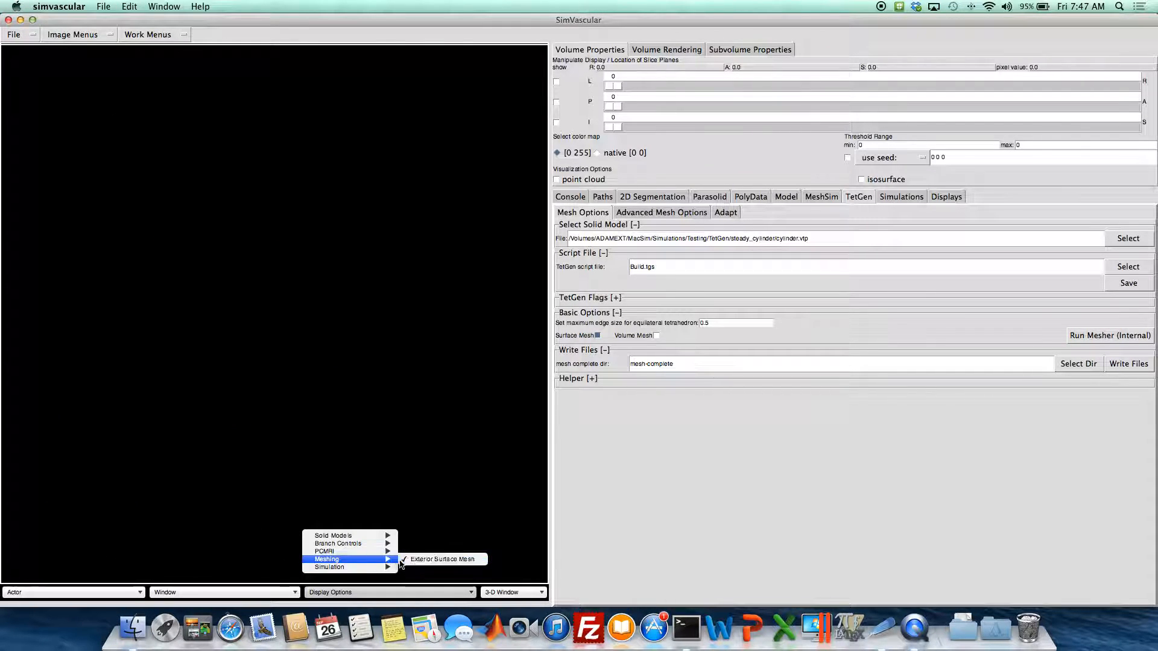
Show the exterior surface mesh triangles and enable Volume Mesh in the TetGen options
click(369, 435)
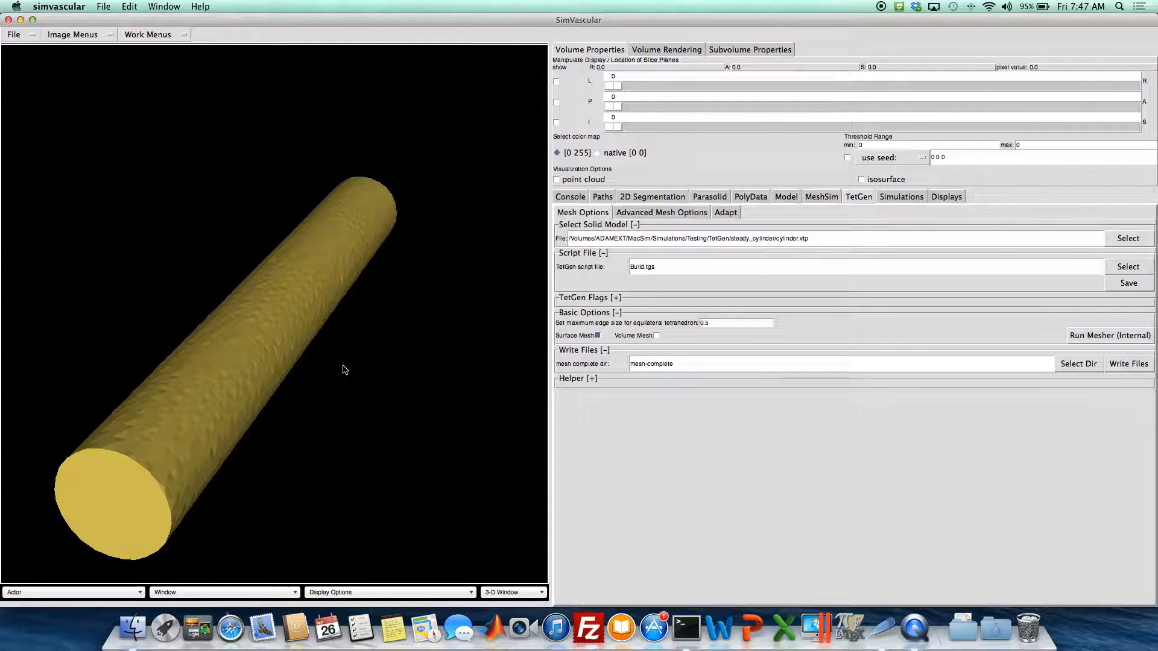
click(1110, 335)
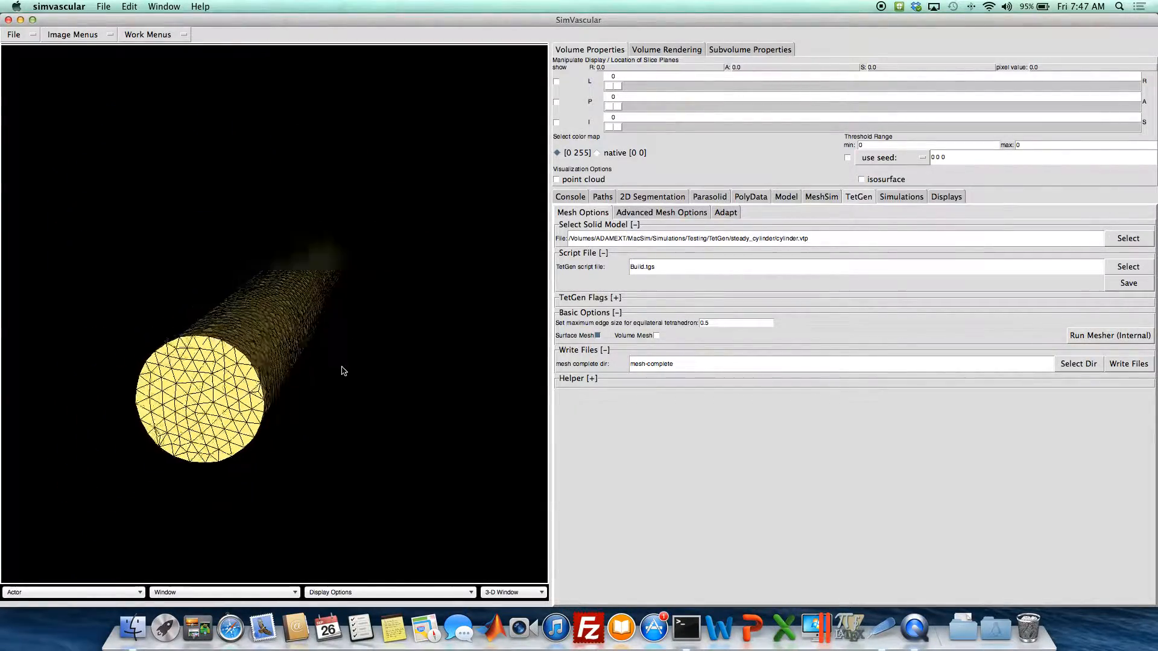
click(667, 335)
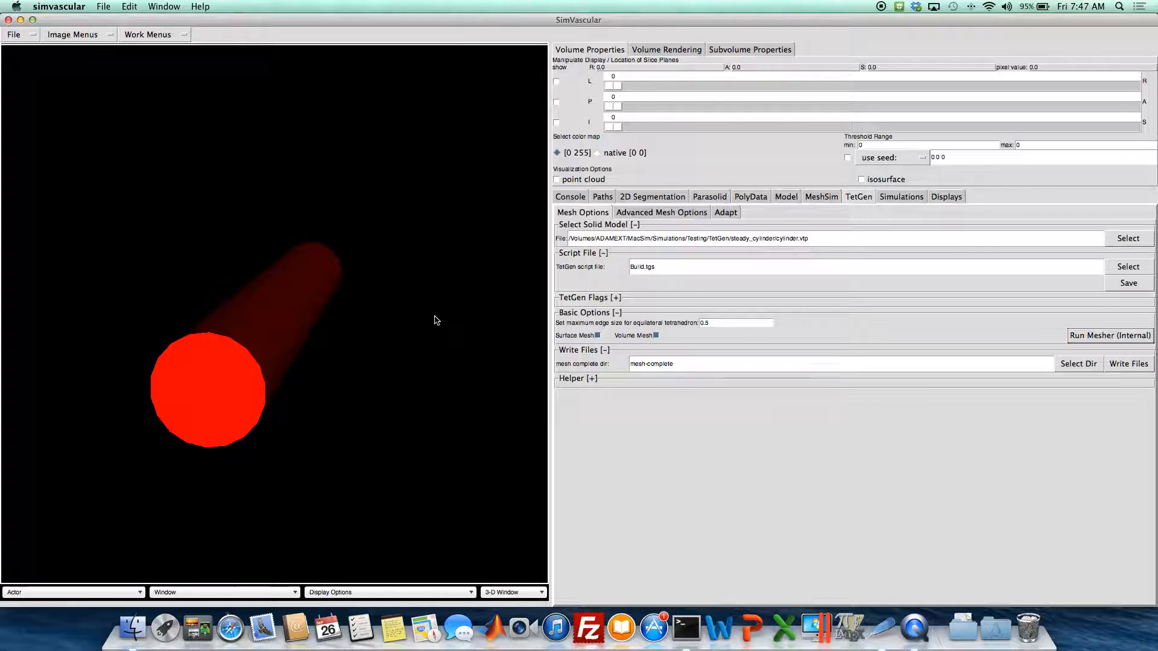
Mesh the volume (8603 nodes, 45487 elements), close the statistics, and expand TetGen Flags
click(1110, 336)
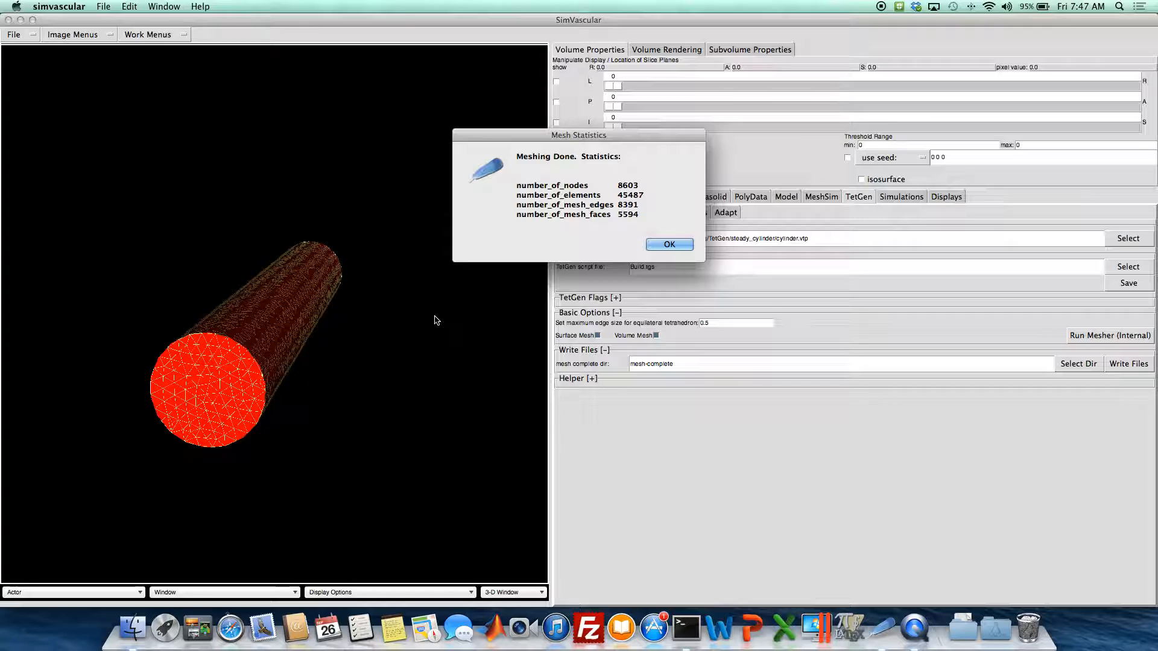
mouse_move(318, 335)
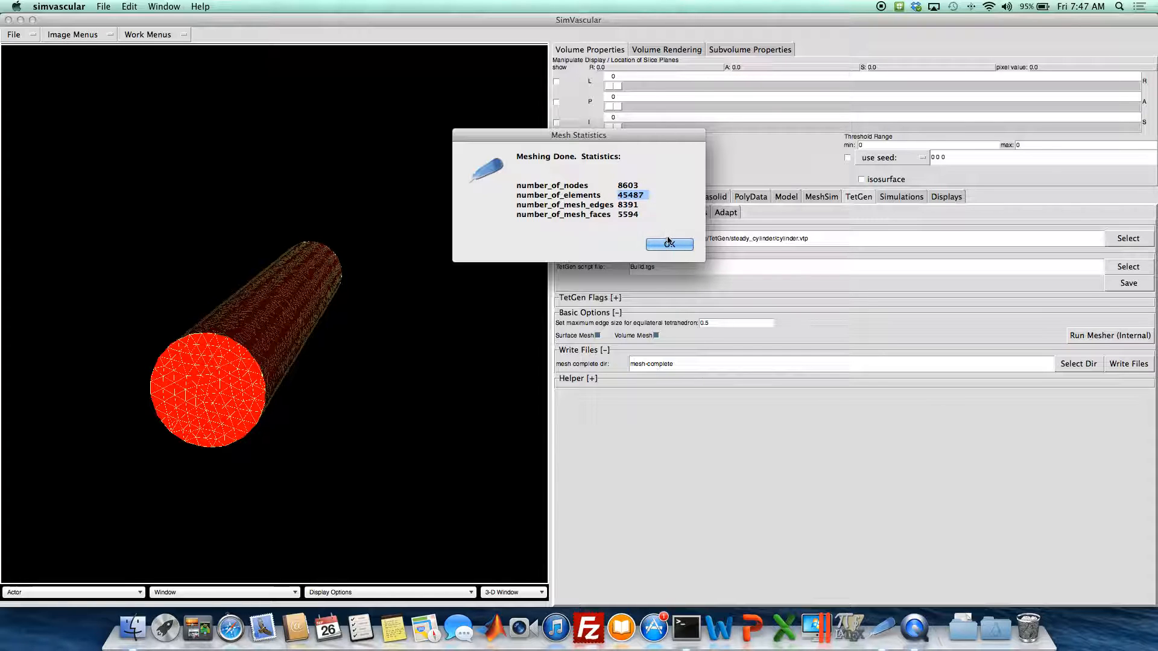
click(669, 243)
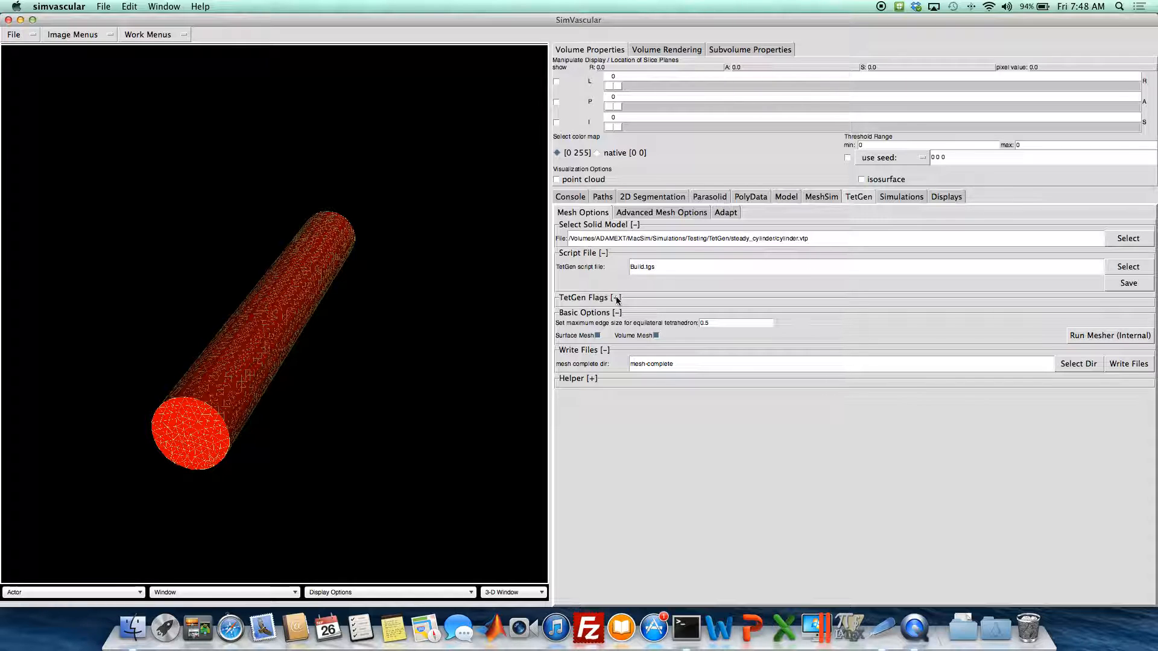
click(616, 297)
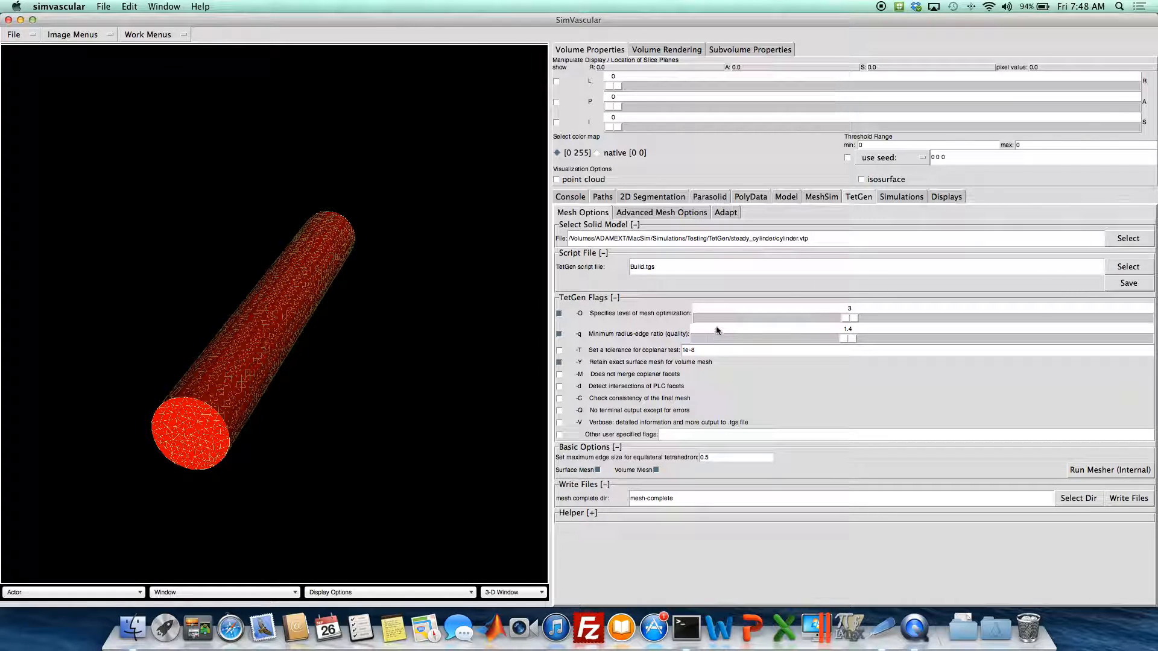
mouse_move(723, 313)
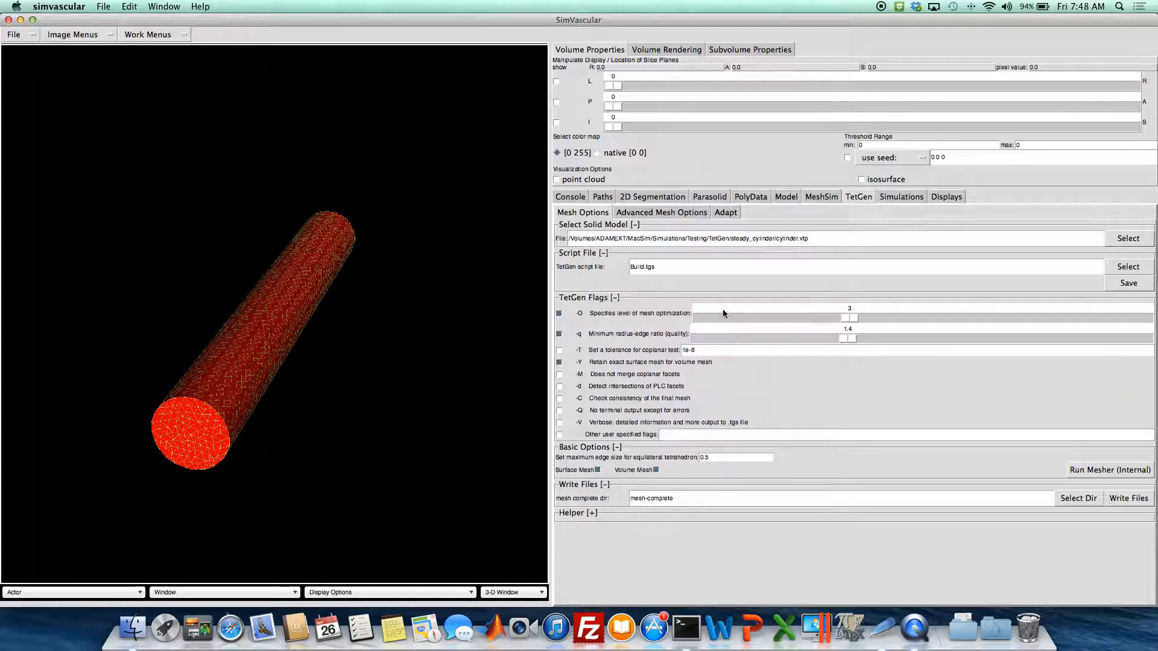
mouse_move(725, 305)
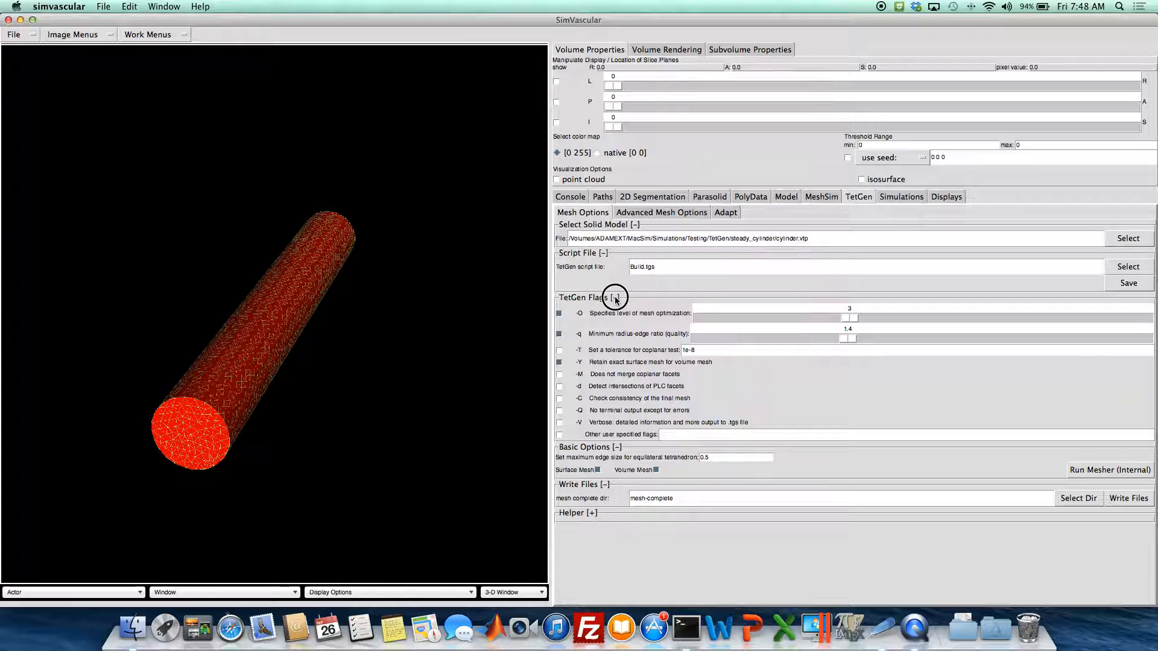
Collapse the TetGen flags and close the Mesh Options help window
click(612, 298)
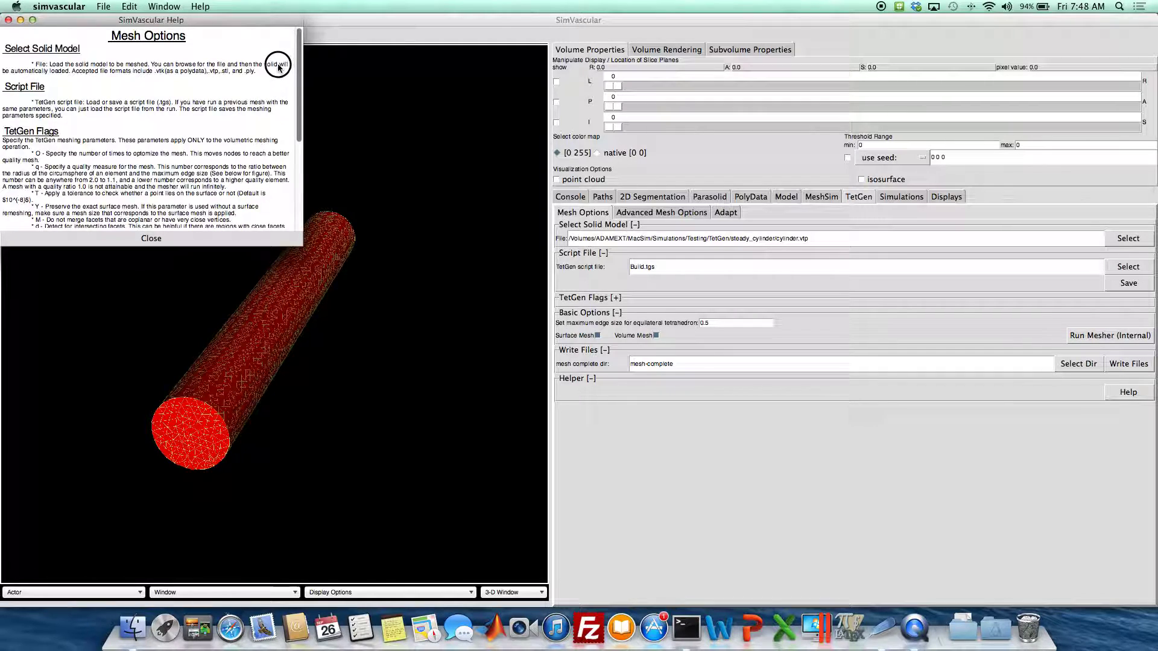
click(151, 238)
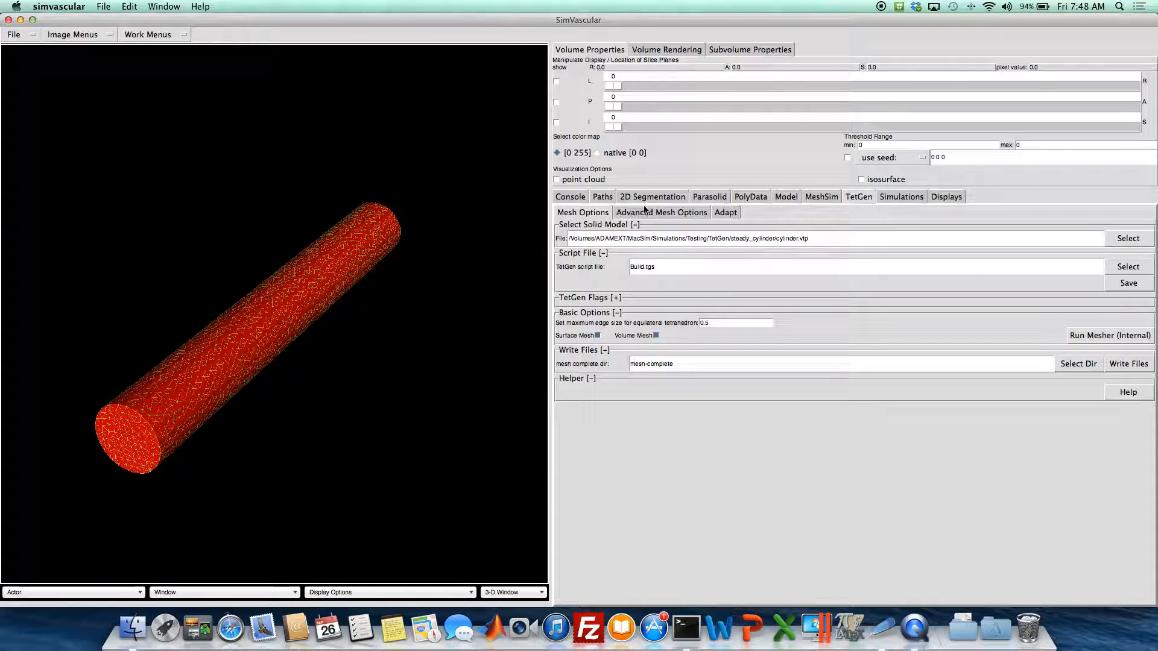
Enable a 3-layer boundary layer with edge portion 0.5 and edit the layer decreasing ratio
click(661, 211)
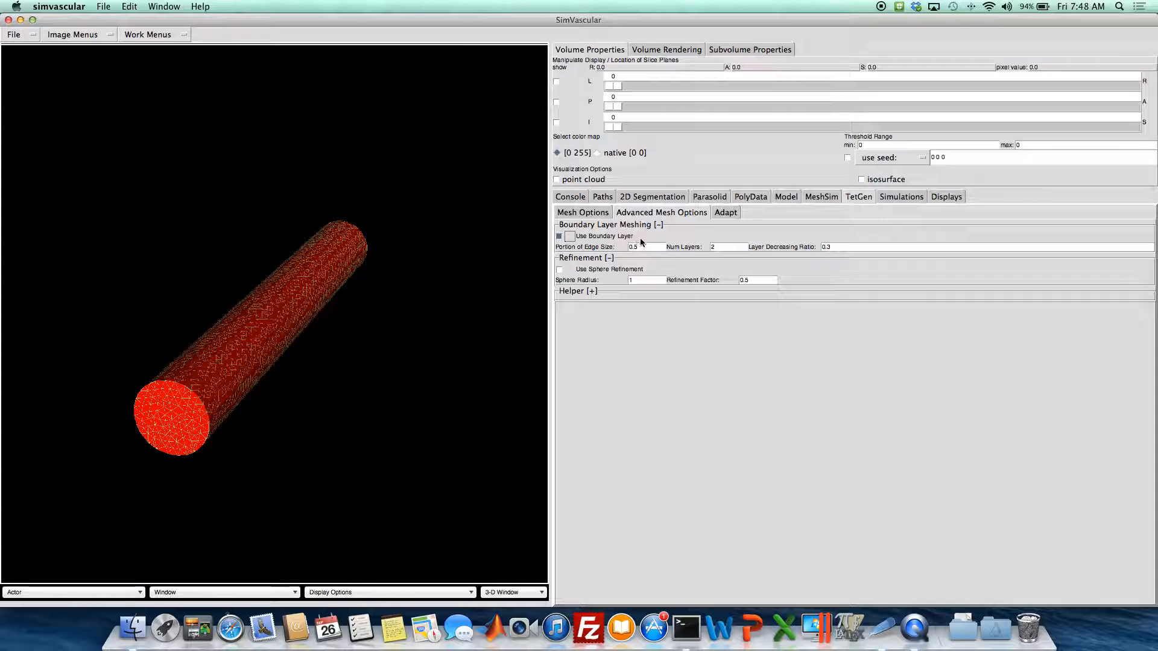
triple_click(633, 246)
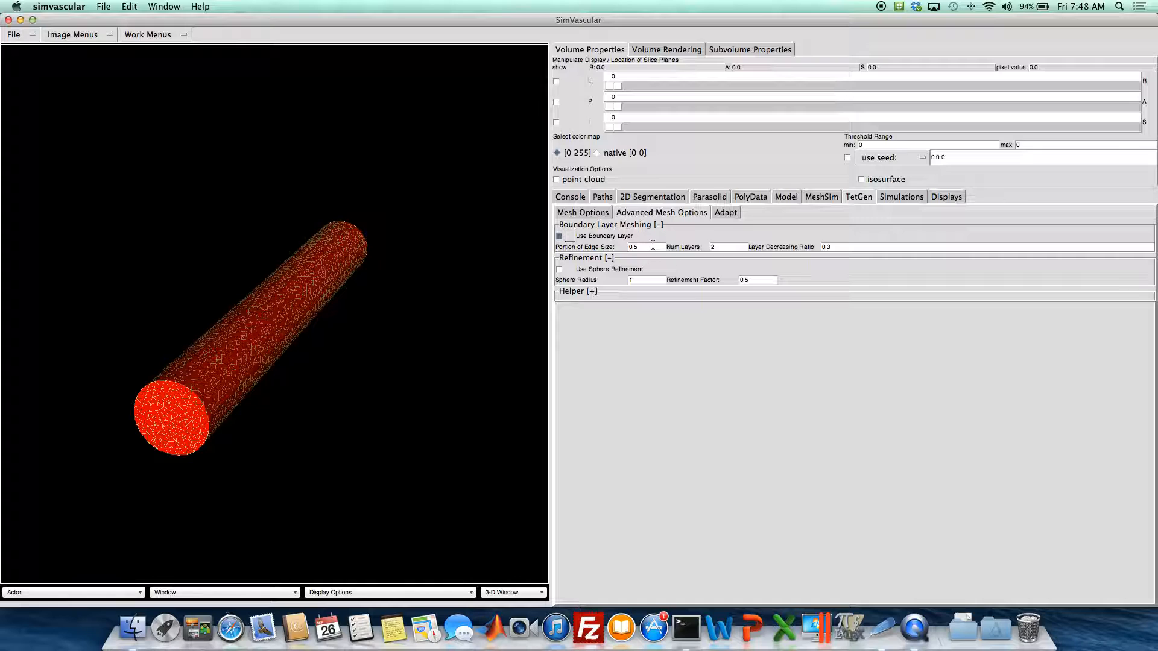
triple_click(633, 247)
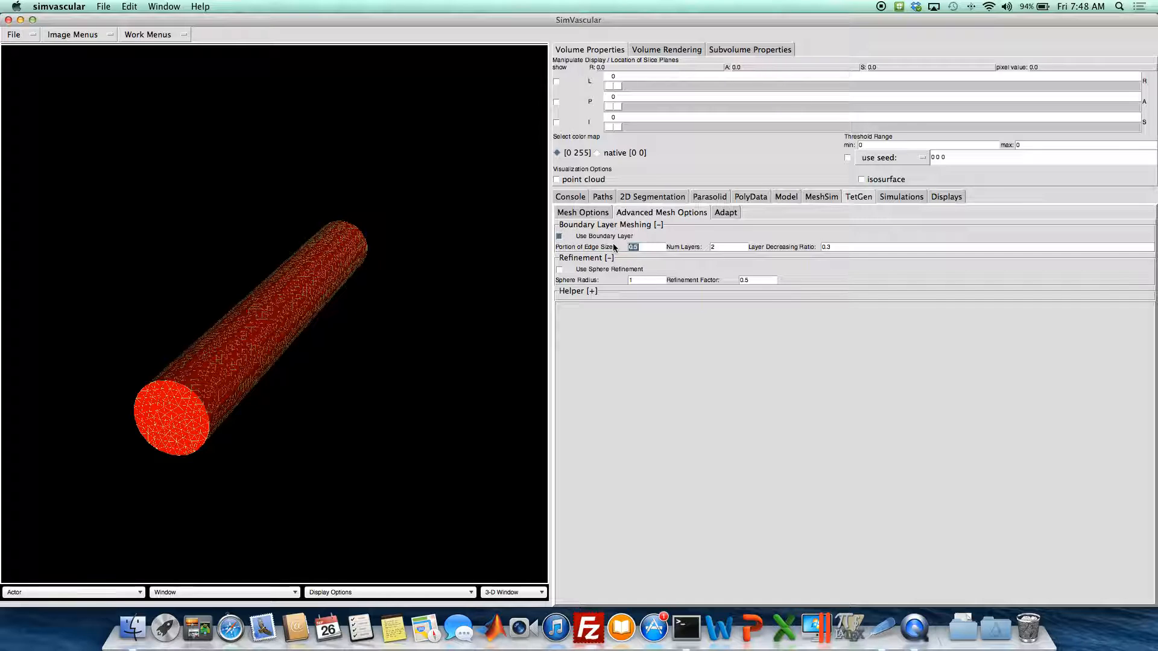
mouse_move(669, 262)
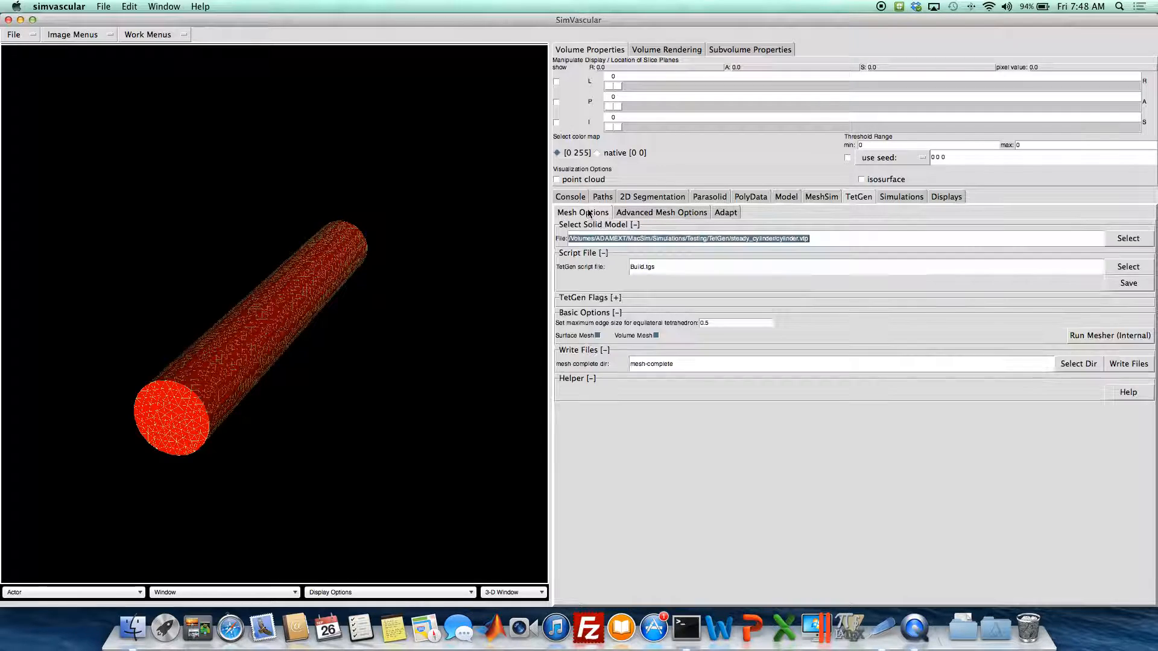
mouse_move(627, 214)
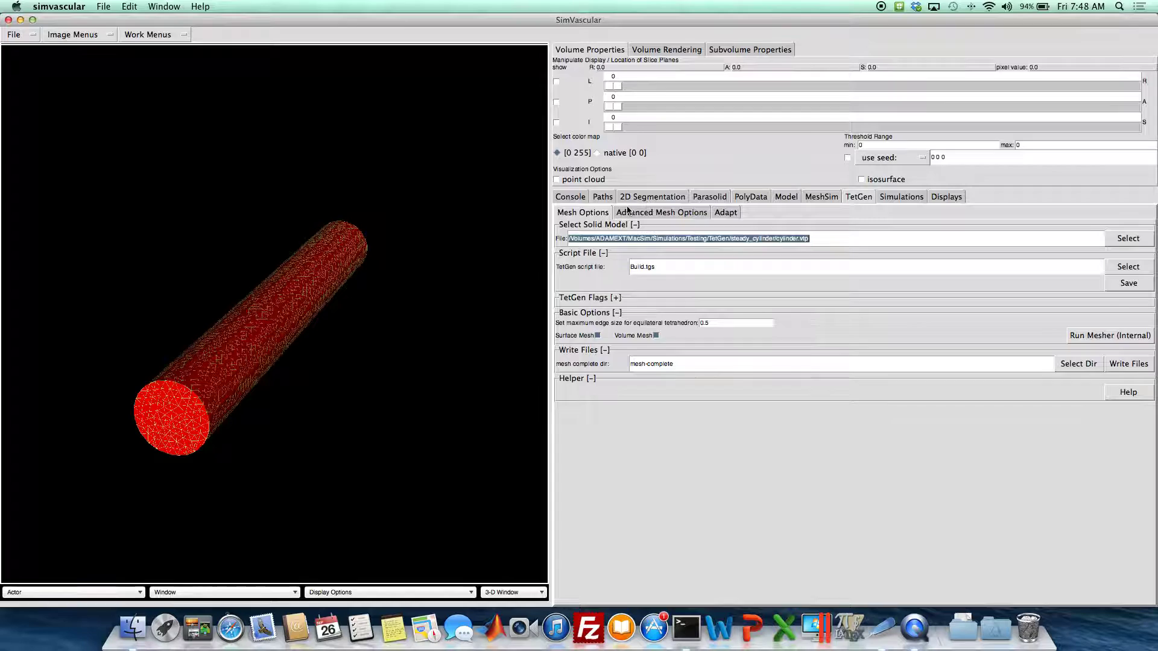
click(661, 213)
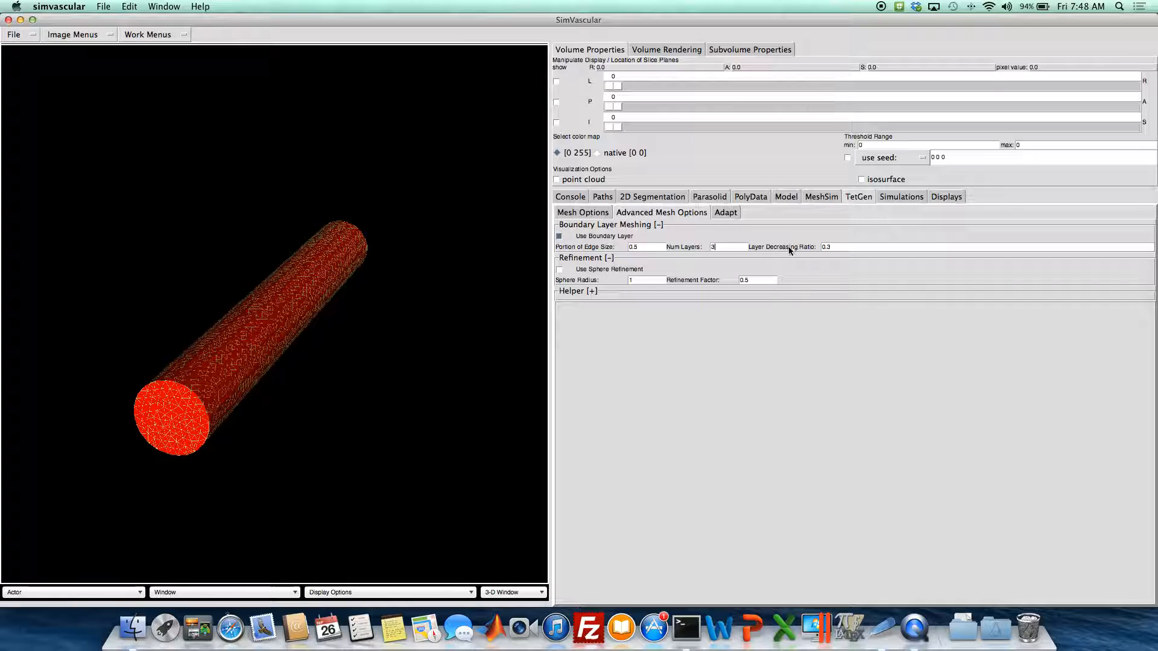
double_click(825, 246)
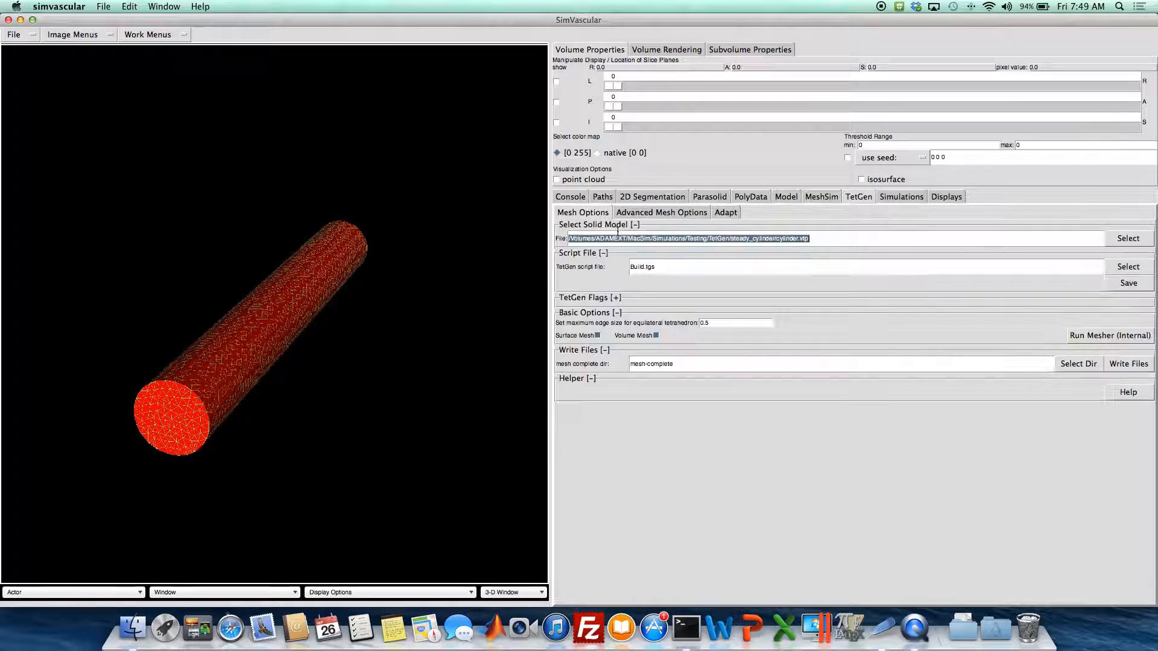
click(661, 212)
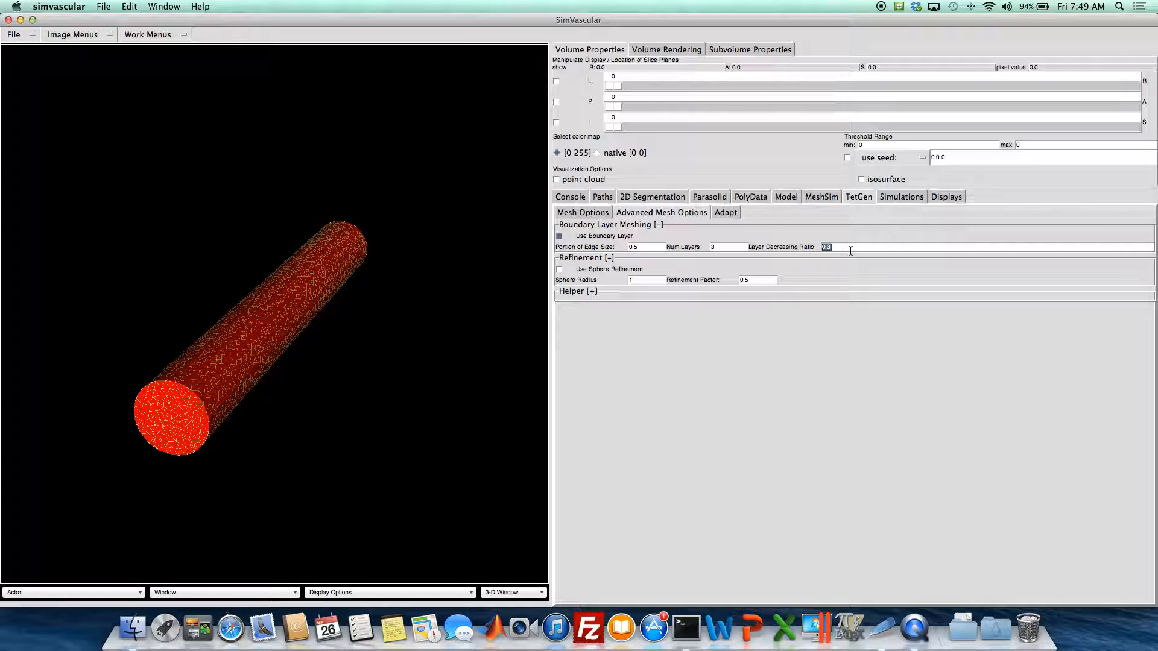
text(0.9)
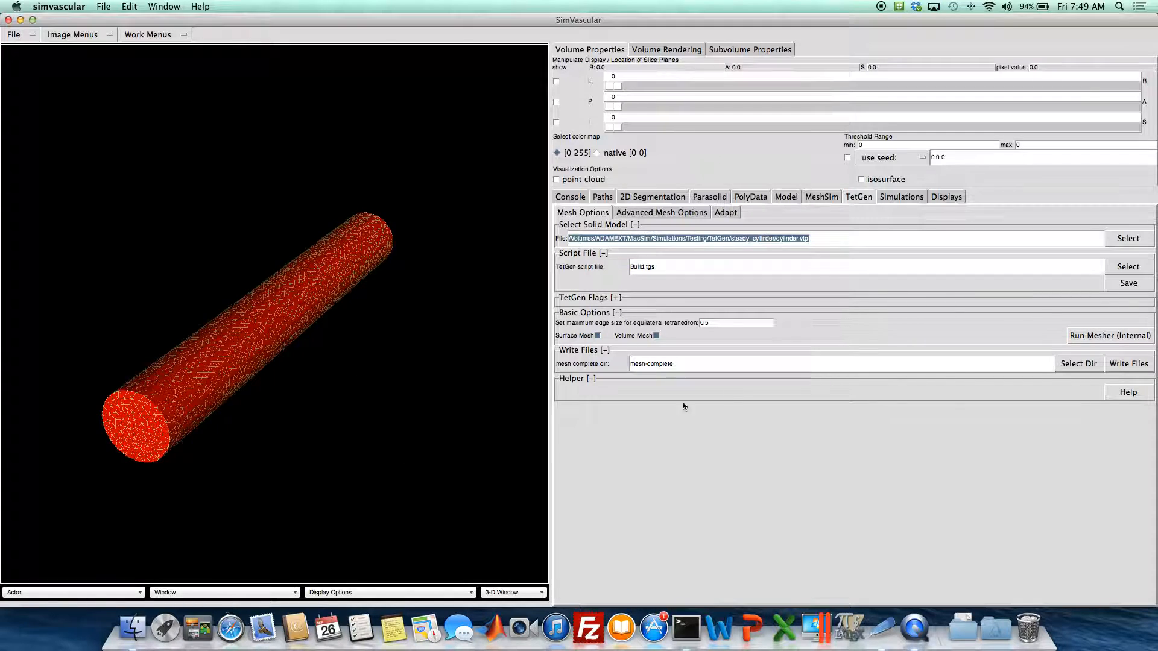
Pick the wall as boundary layer surface and mesh it: 34290 nodes, 204840 elements
click(1109, 336)
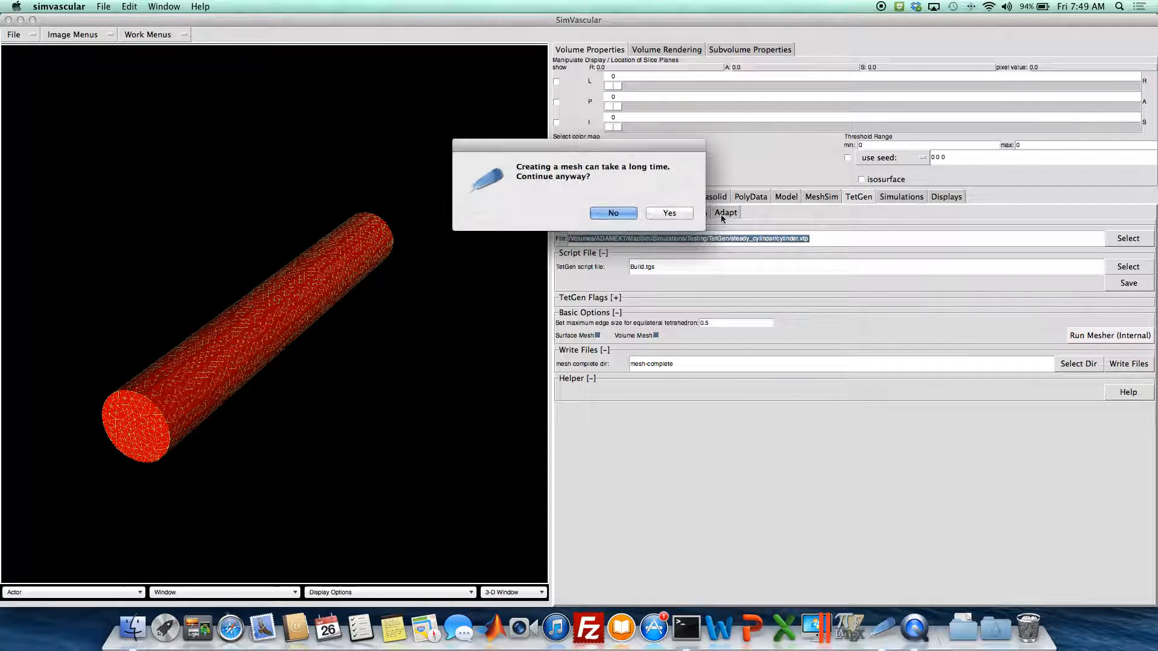
click(668, 213)
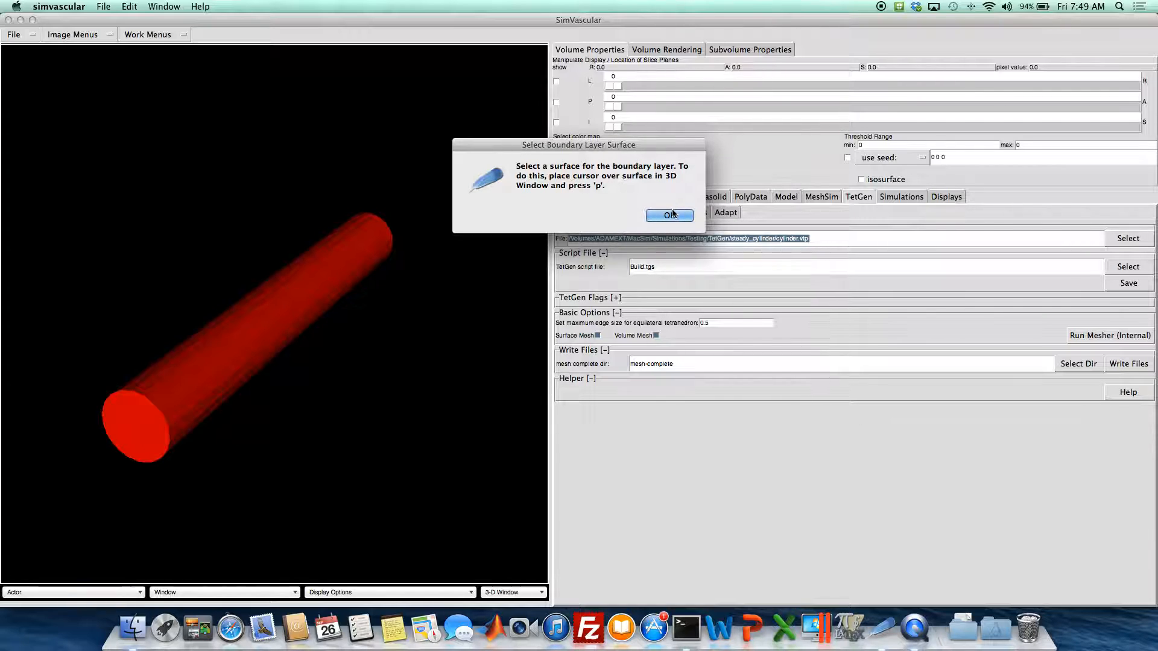
click(667, 214)
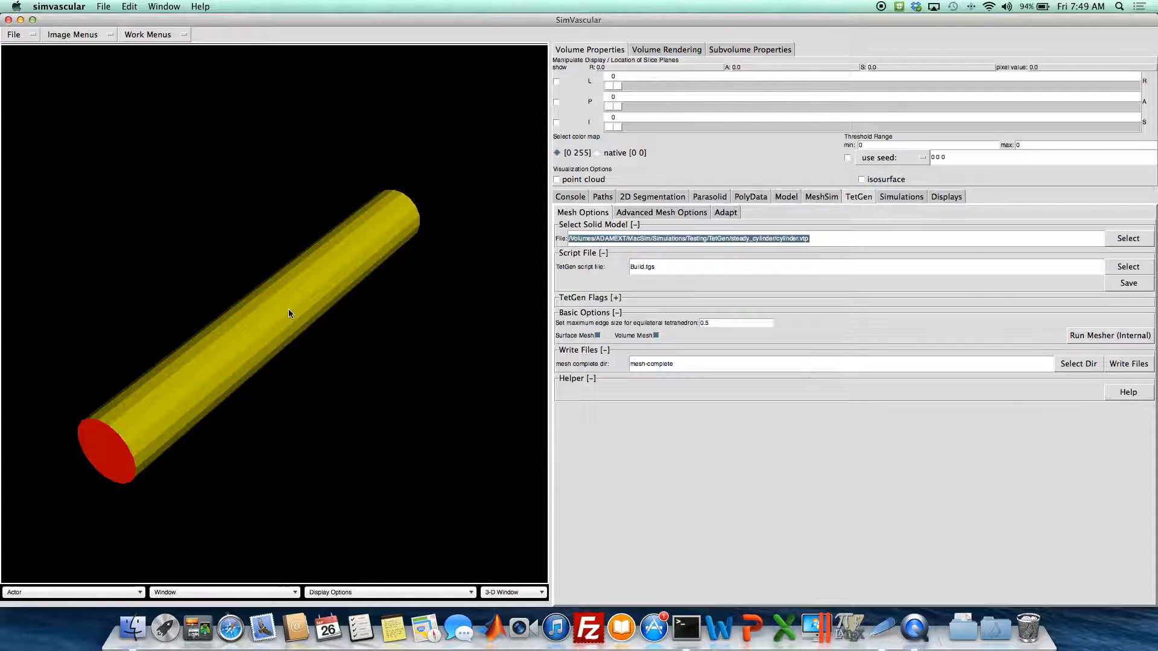
click(1109, 336)
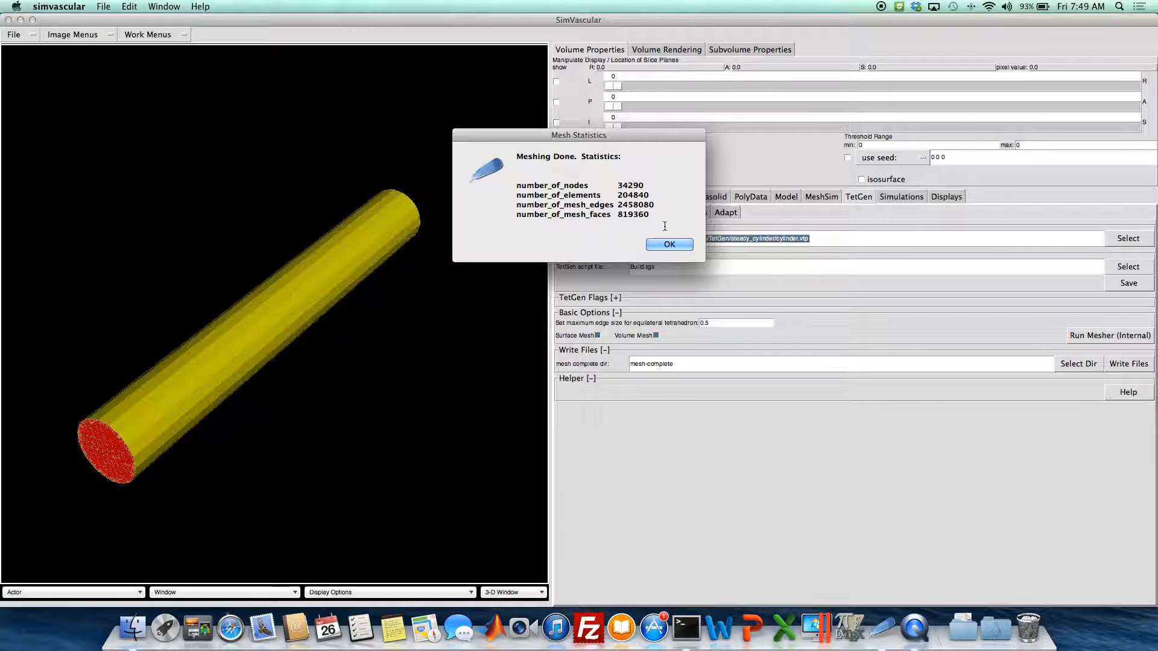
click(668, 244)
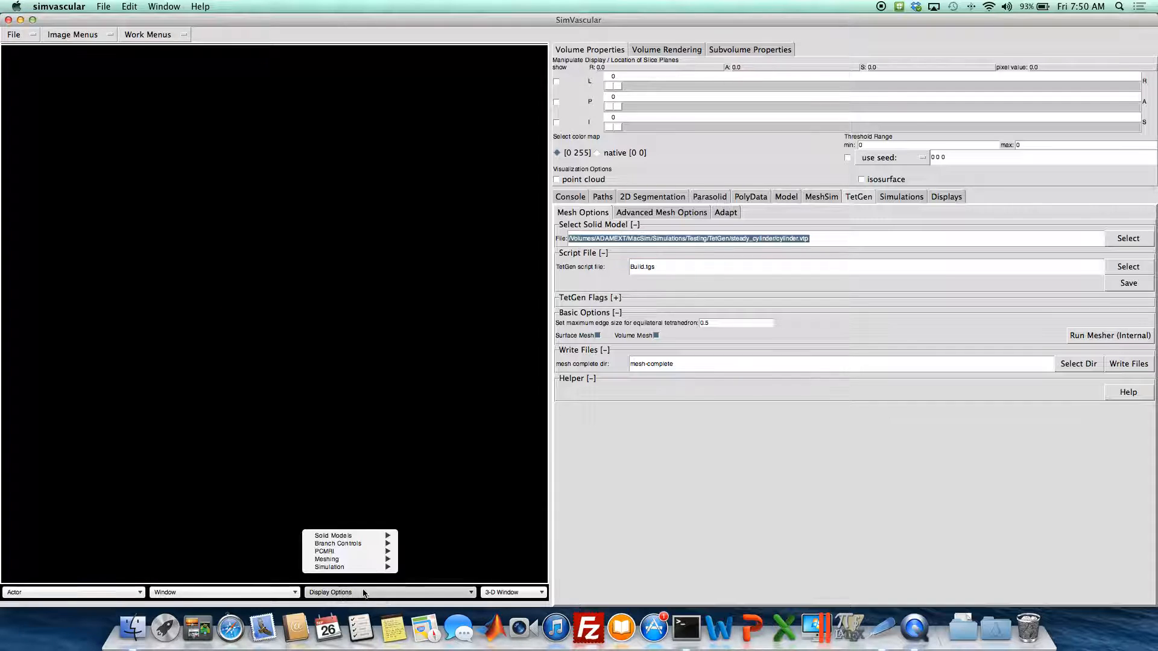
mouse_move(327, 559)
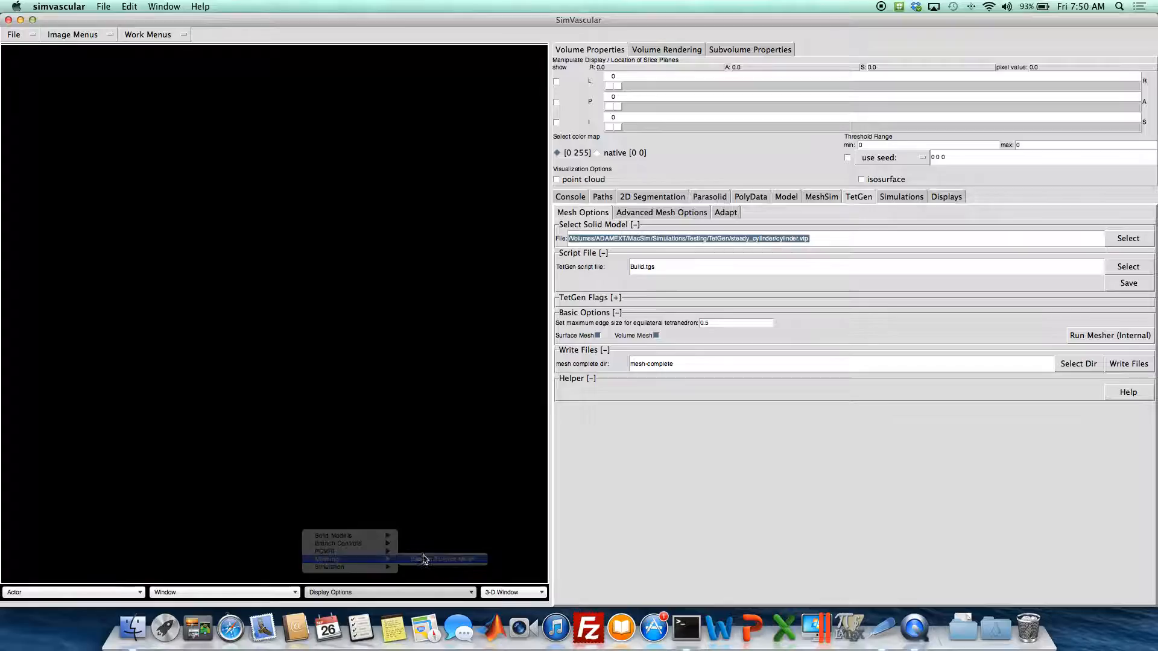
Display the triangulated surface mesh on the cylinder and bring up the advanced meshing options
click(444, 559)
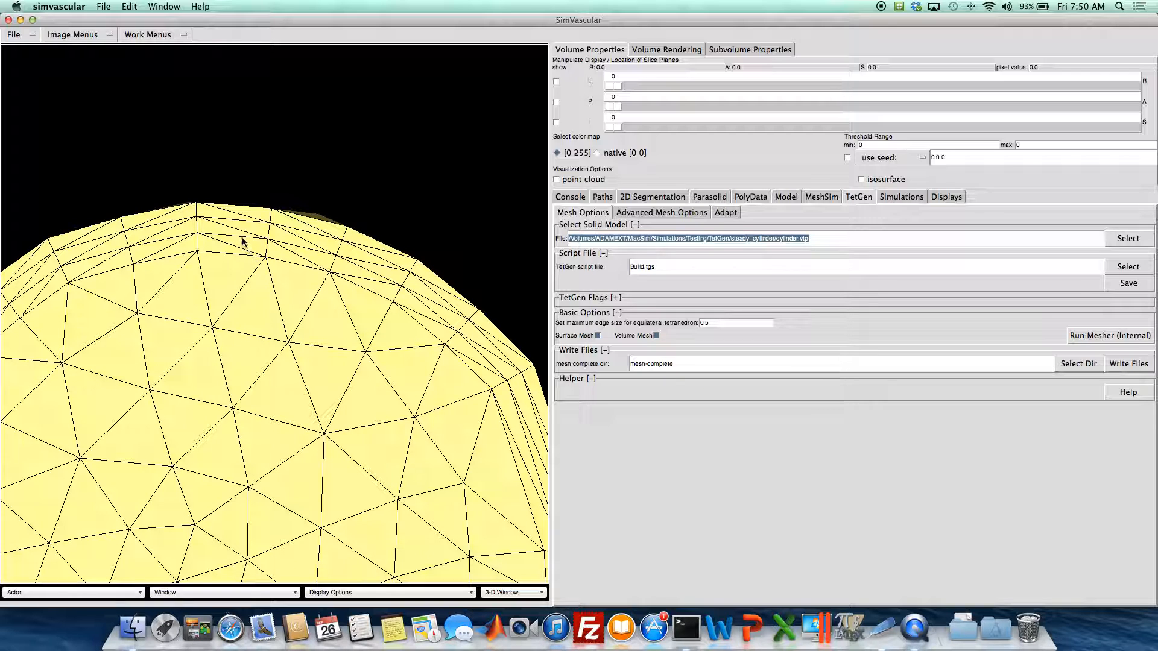
mouse_move(233, 218)
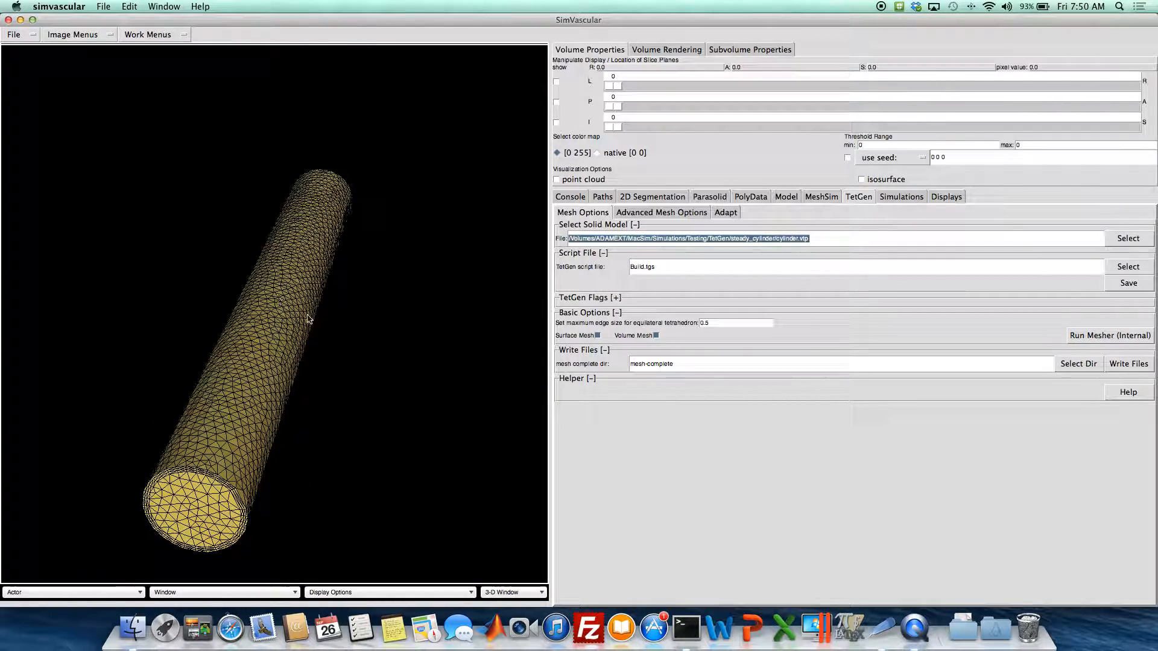
click(659, 212)
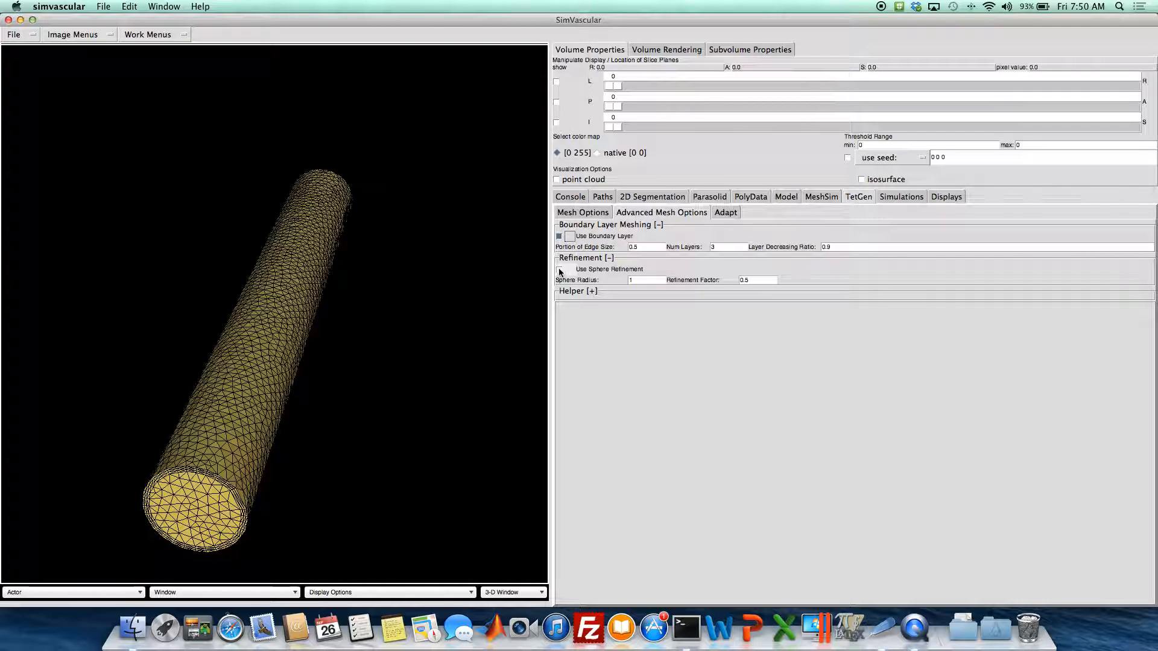
Enable sphere refinement with a radius-6 sphere and edit its refinement factor
click(559, 269)
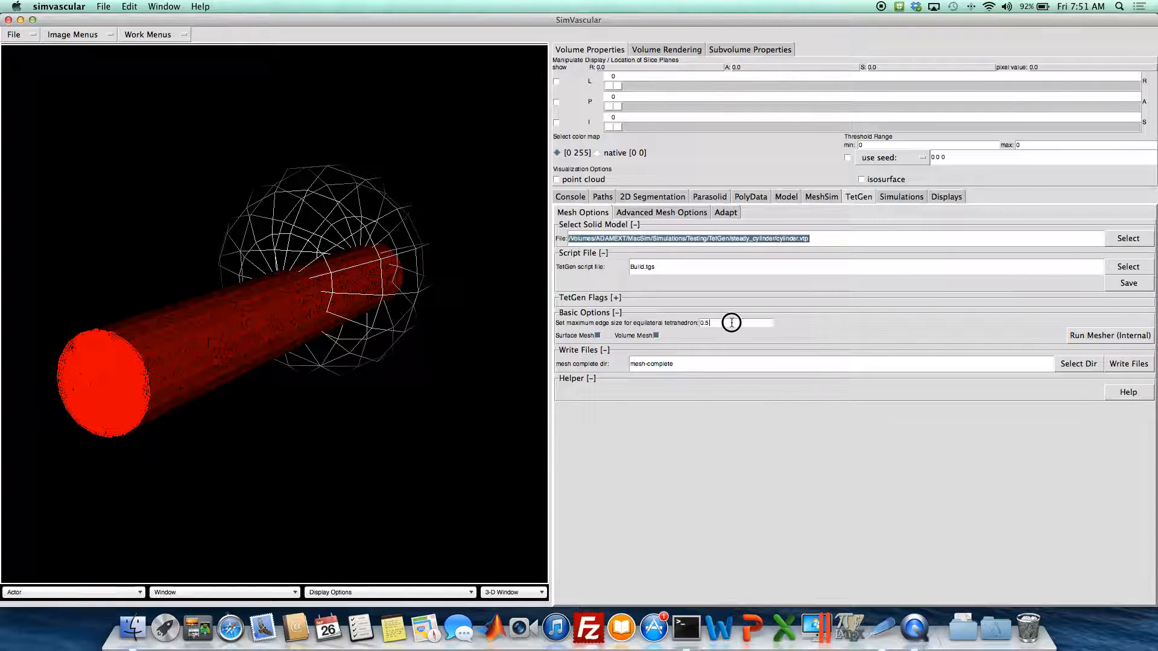
click(661, 213)
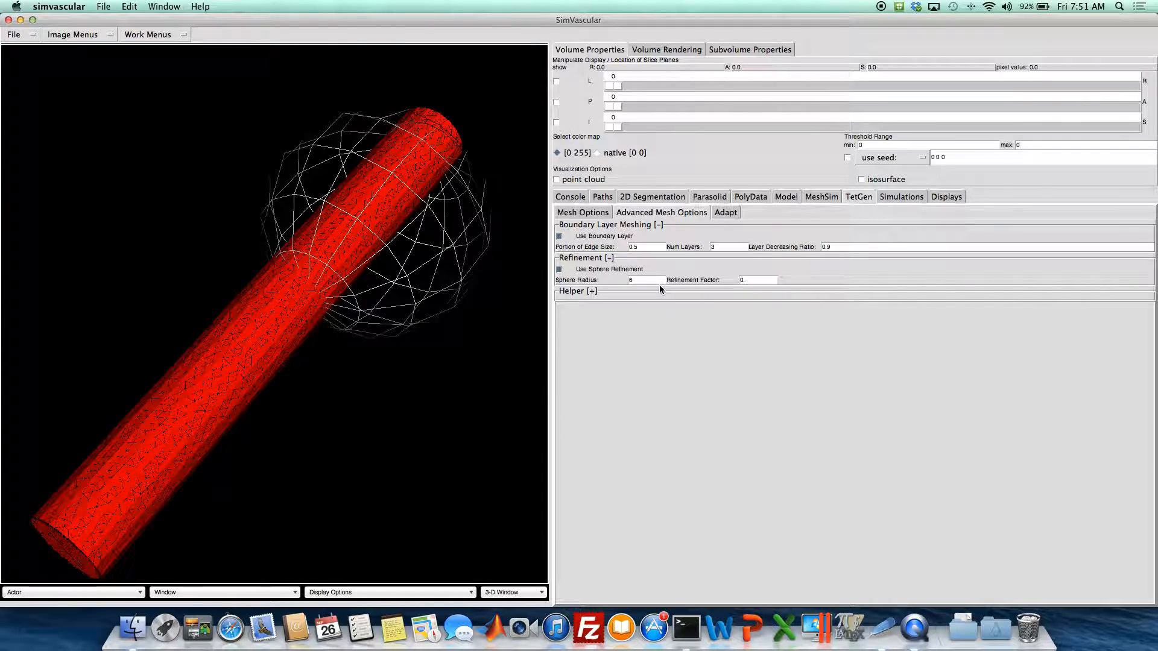
click(757, 280)
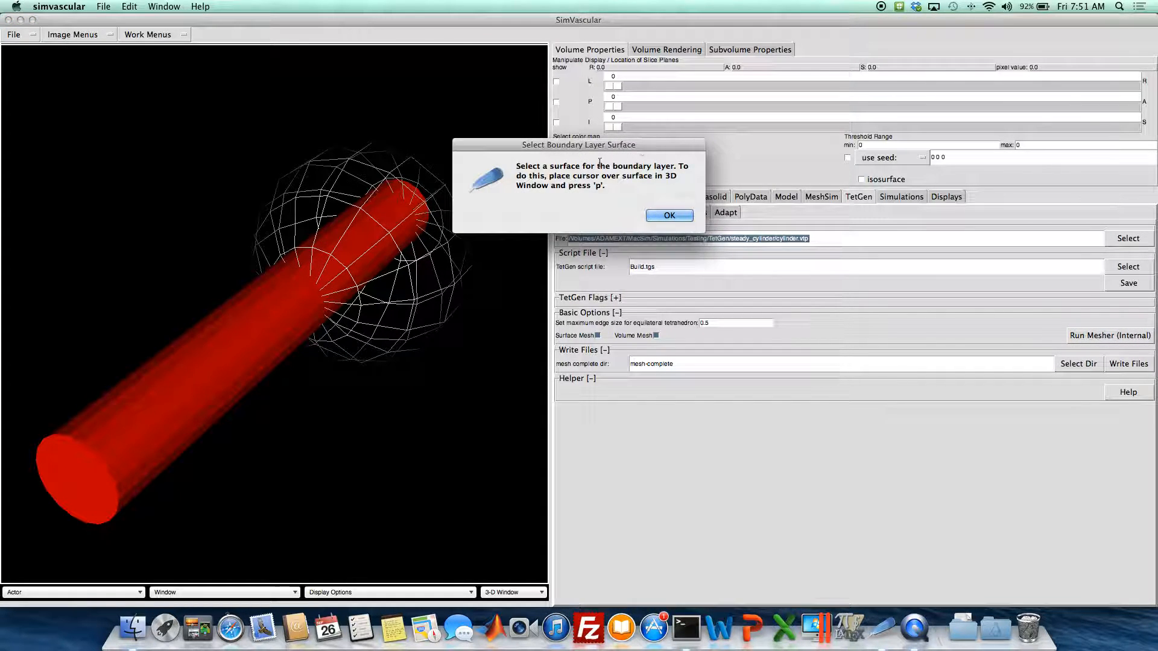
Acknowledge the Select Boundary Layer Surface prompt to pick the cylinder wall
click(669, 214)
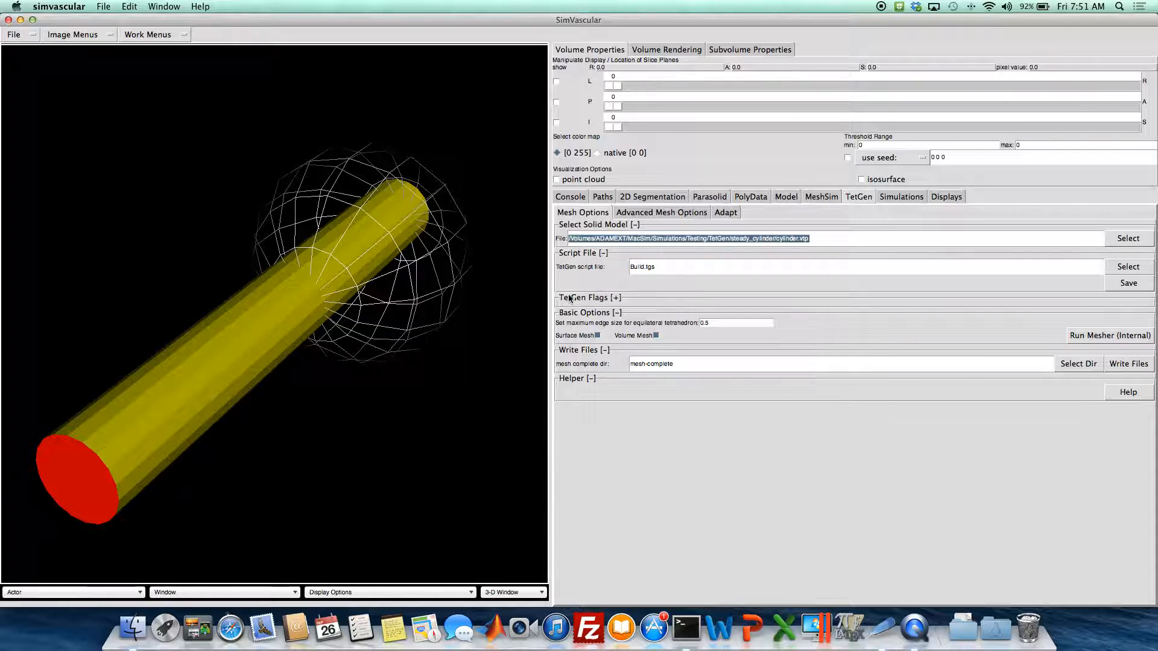
mouse_move(597, 300)
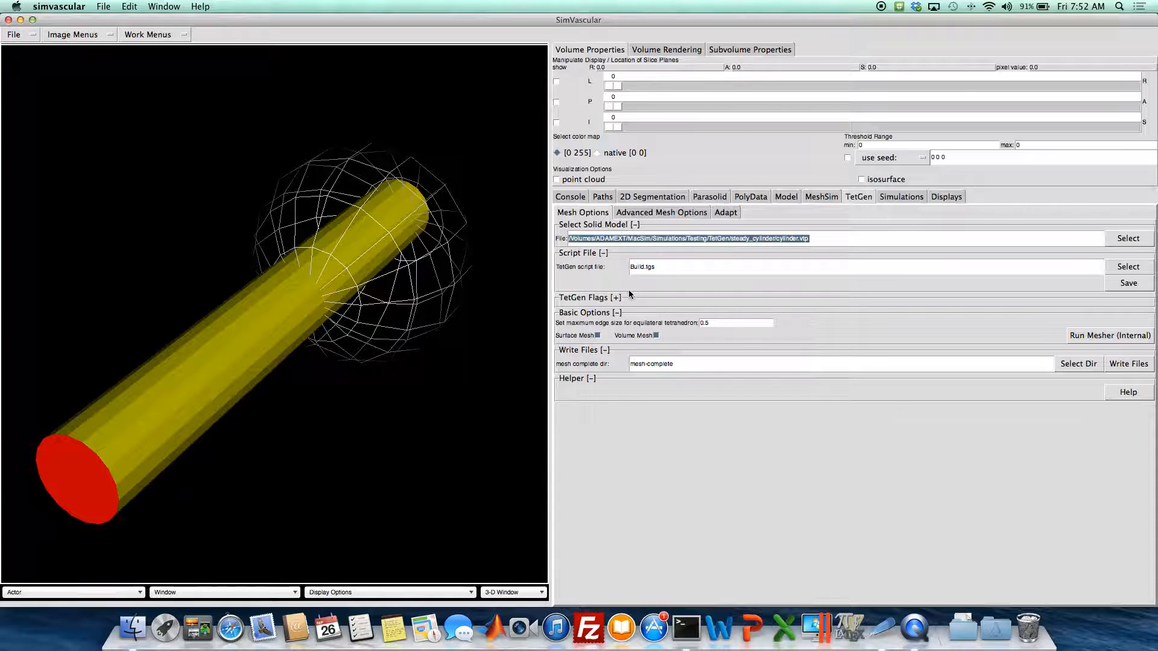
mouse_move(663, 269)
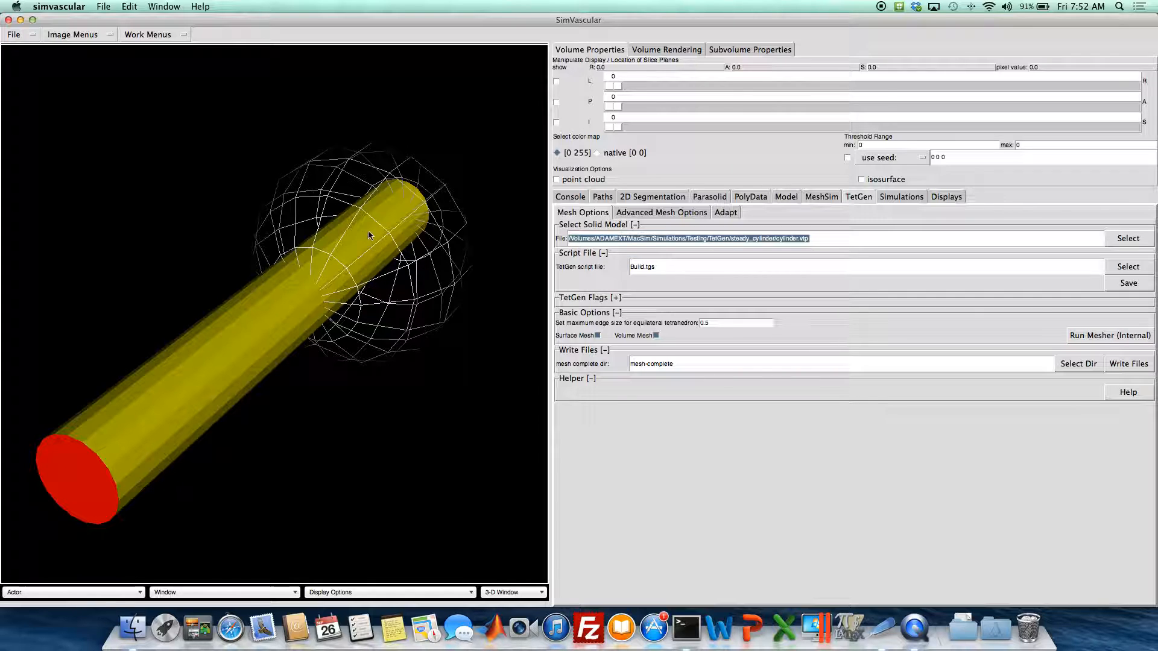
mouse_move(350, 225)
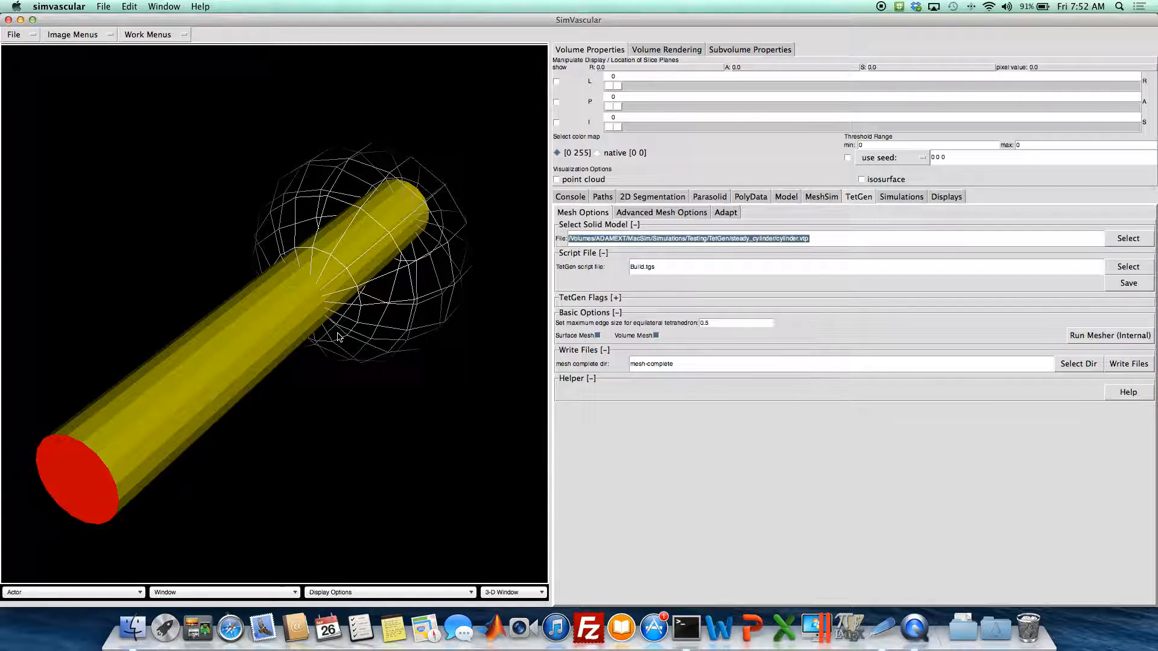
mouse_move(367, 310)
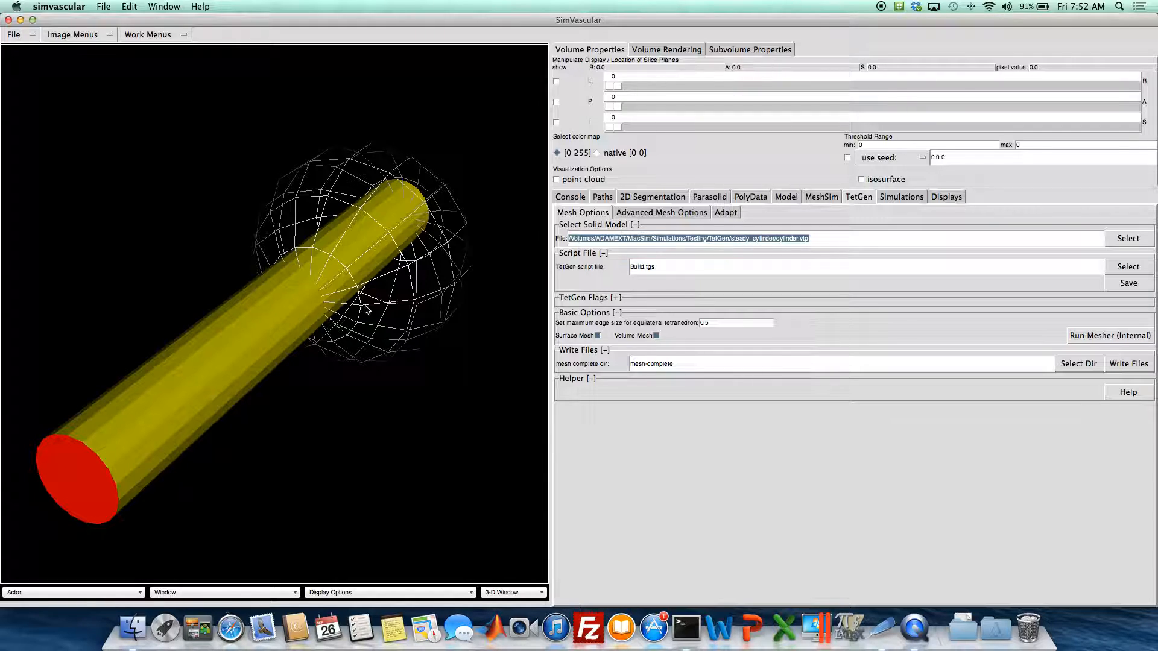
mouse_move(494, 174)
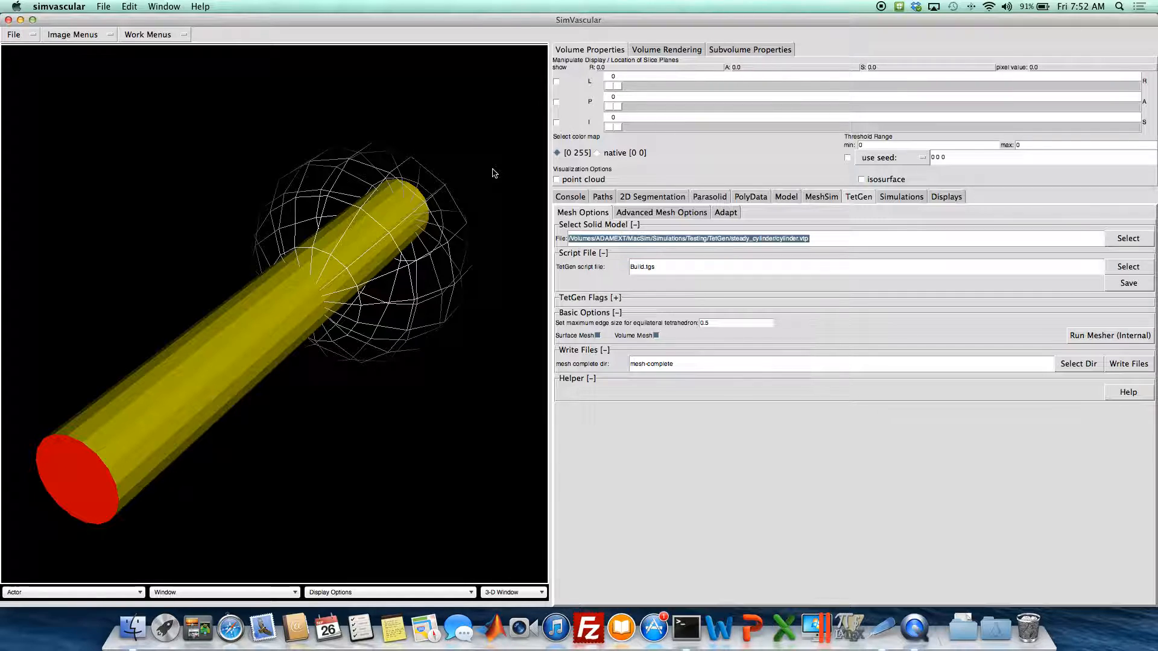
mouse_move(456, 195)
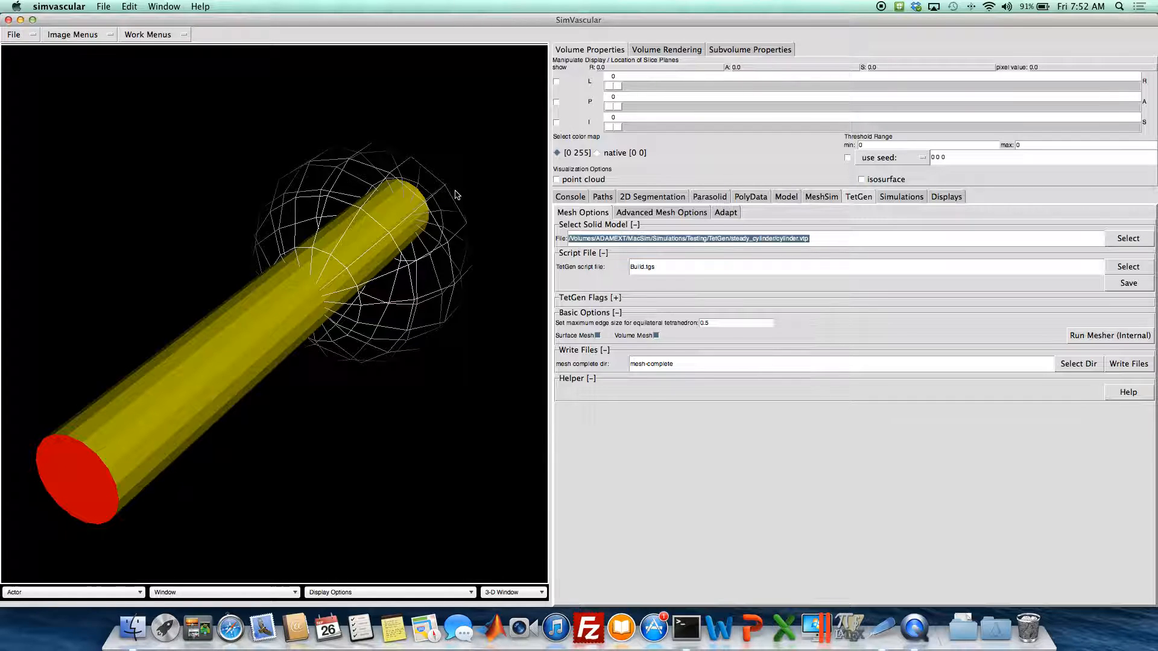
Run the internal mesher for 162,158 nodes and 996,712 elements, then disable sphere refinement
click(1109, 336)
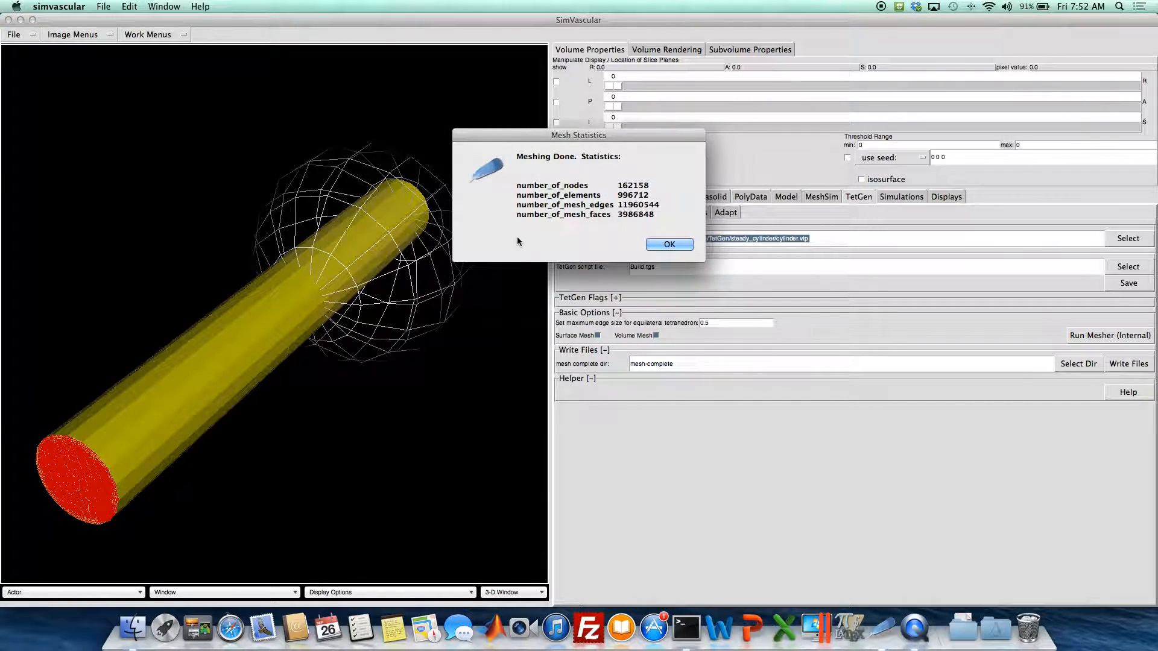
mouse_move(678, 239)
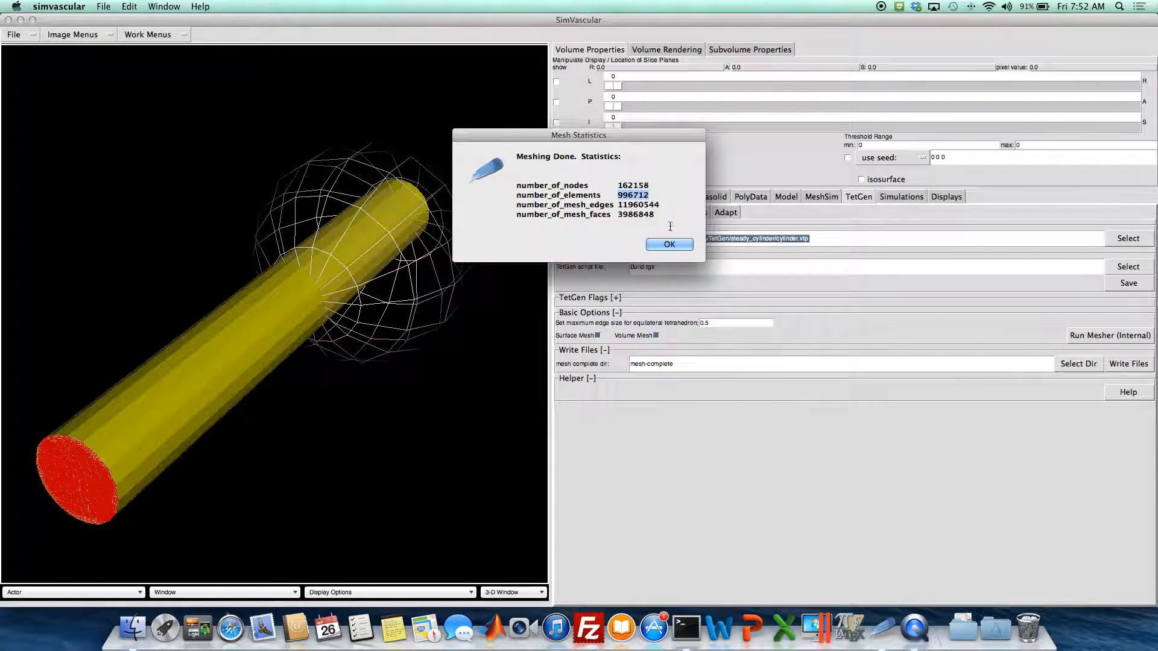
click(668, 244)
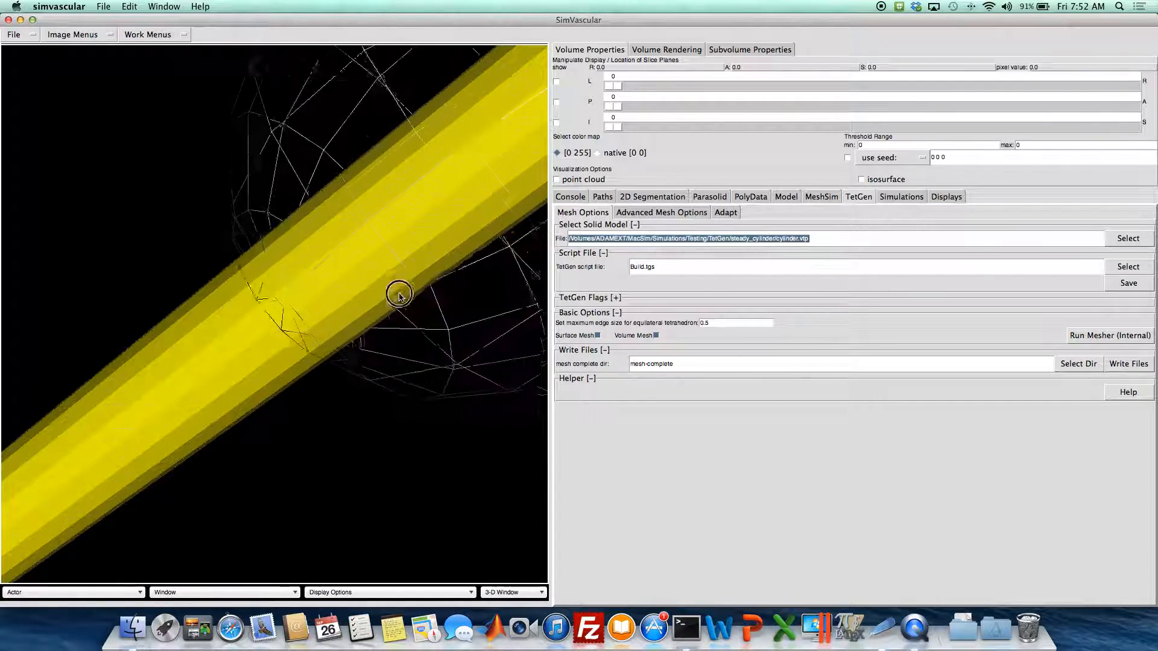
click(661, 212)
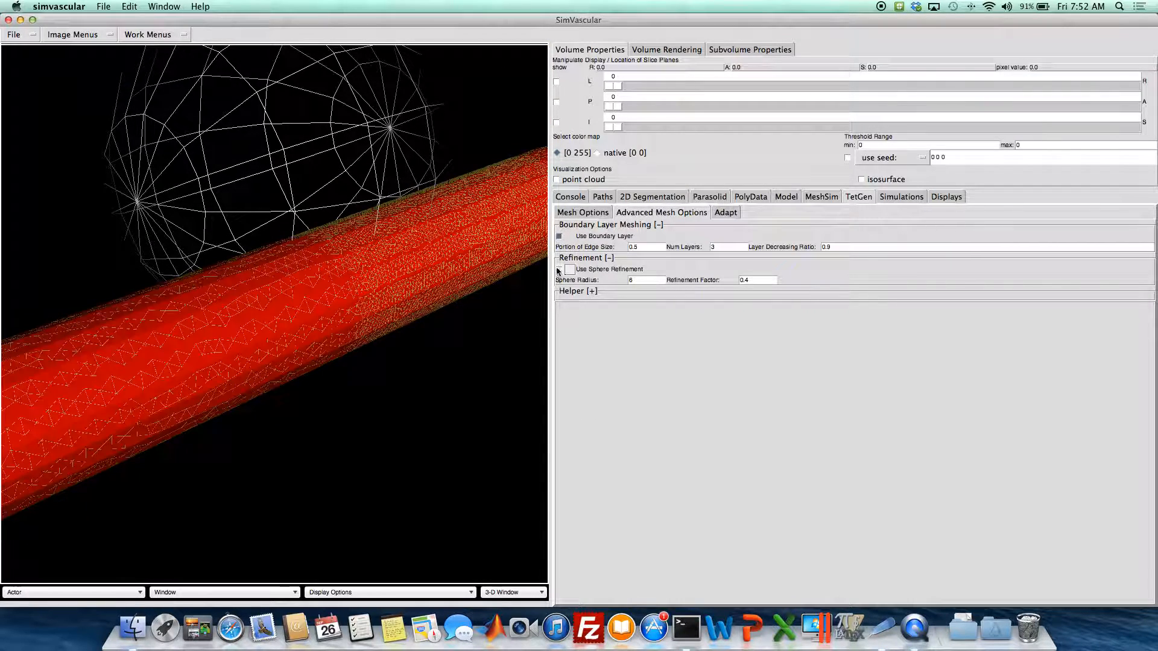
click(30, 17)
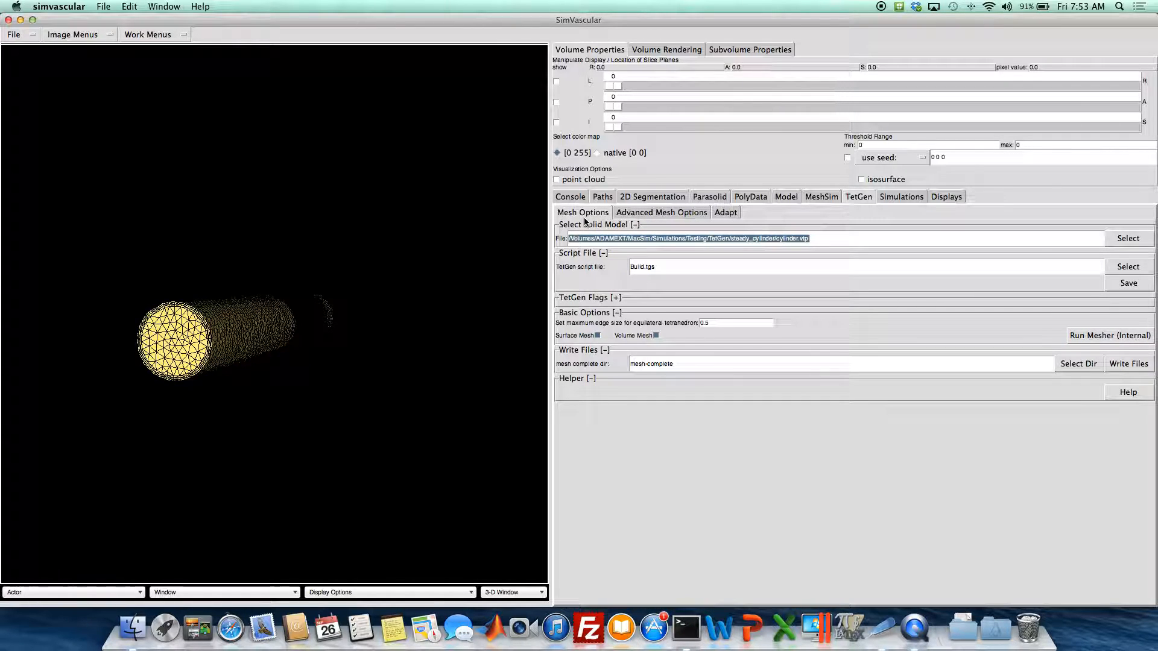
mouse_move(707, 295)
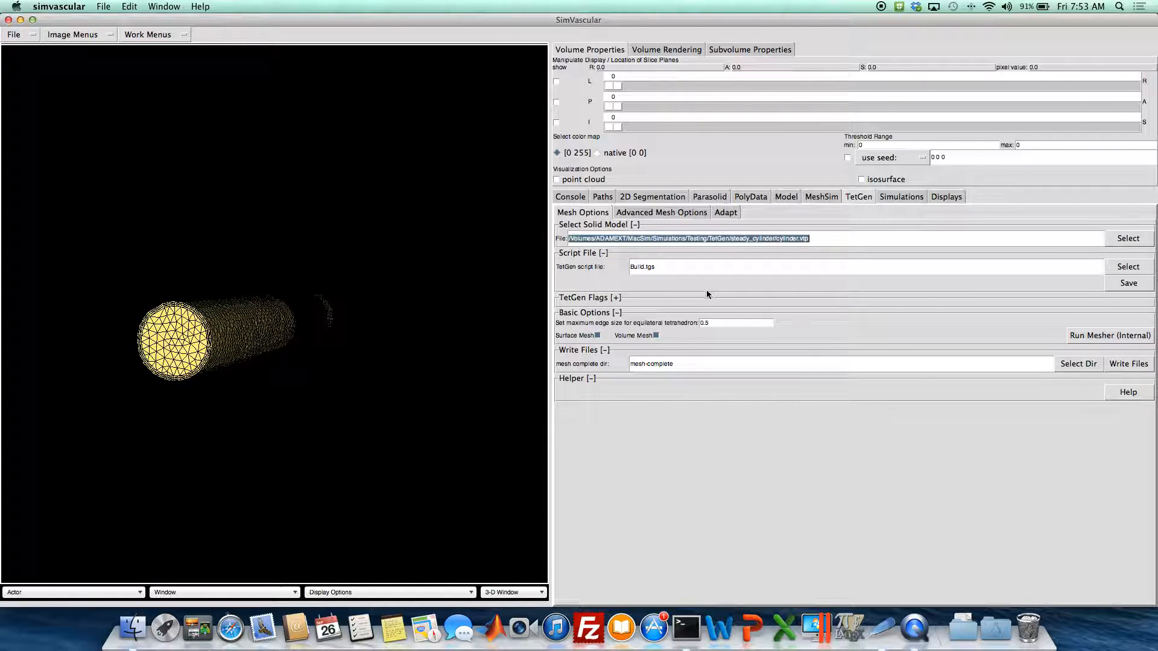
click(660, 213)
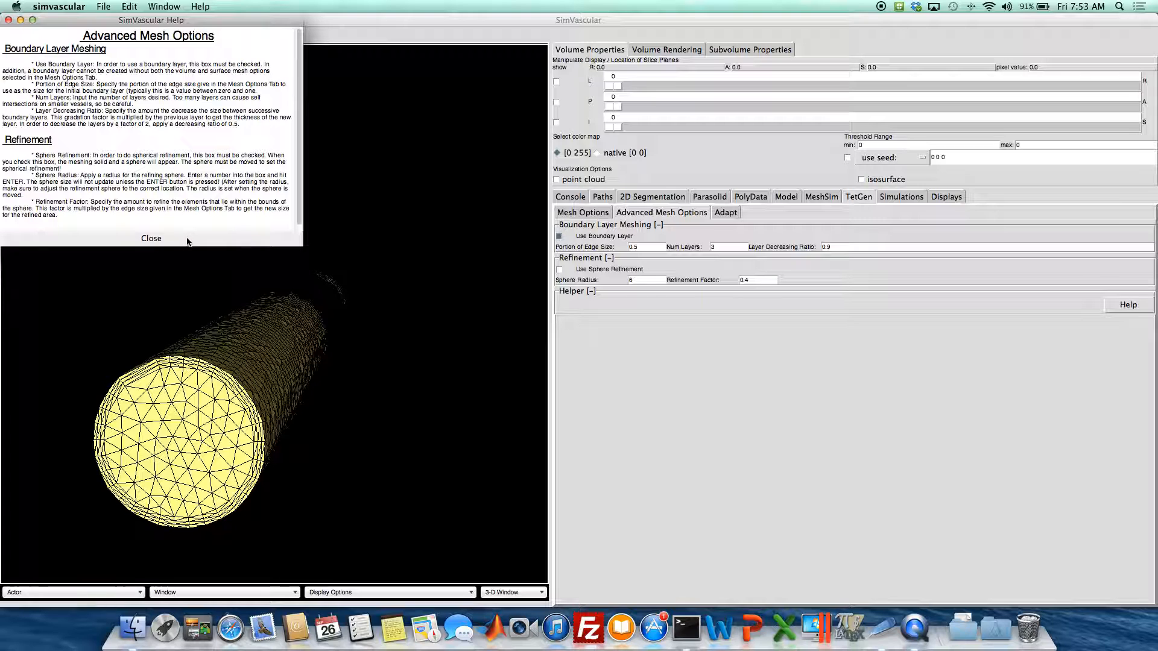
mouse_move(158, 245)
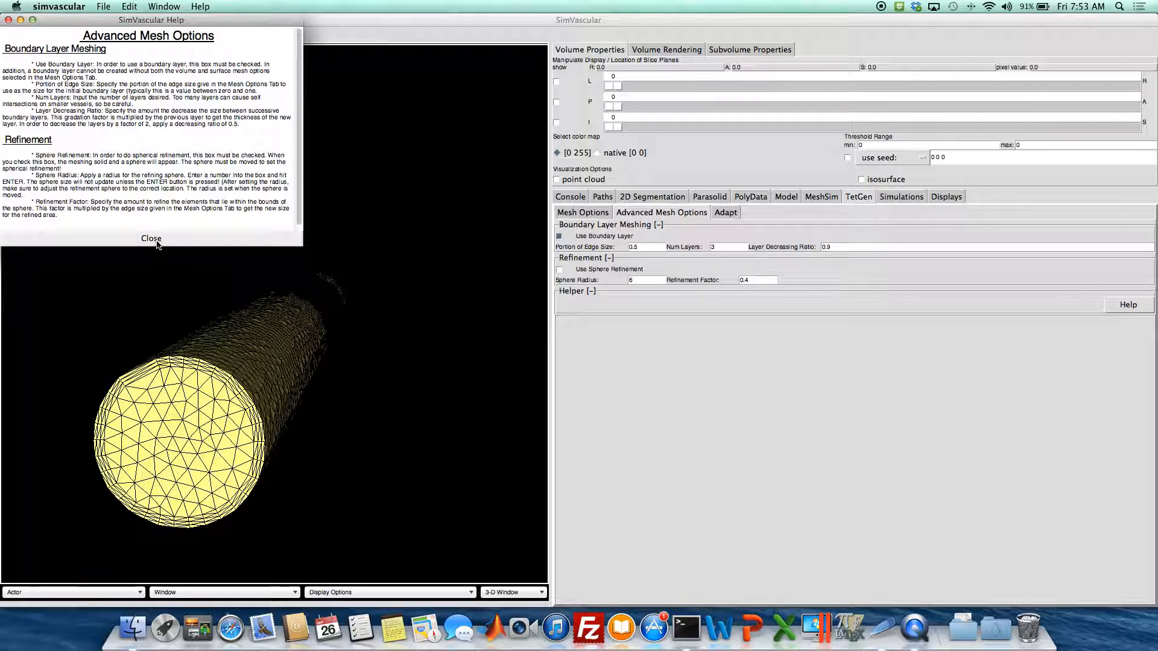
Close the Advanced Mesh Options help notes
click(150, 238)
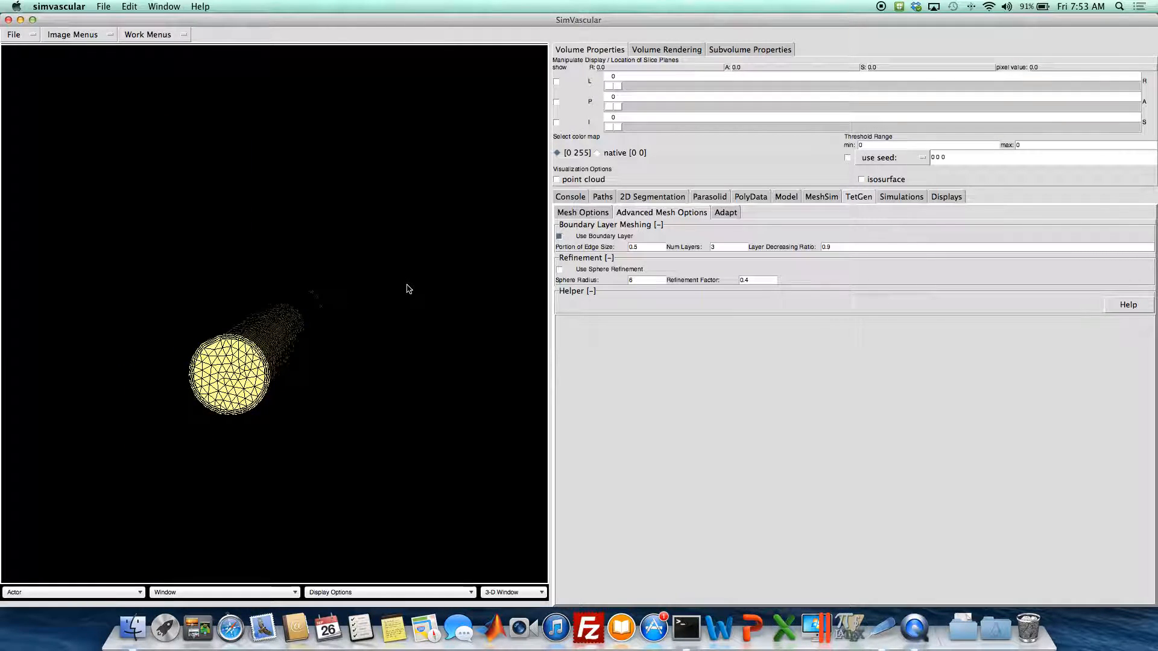